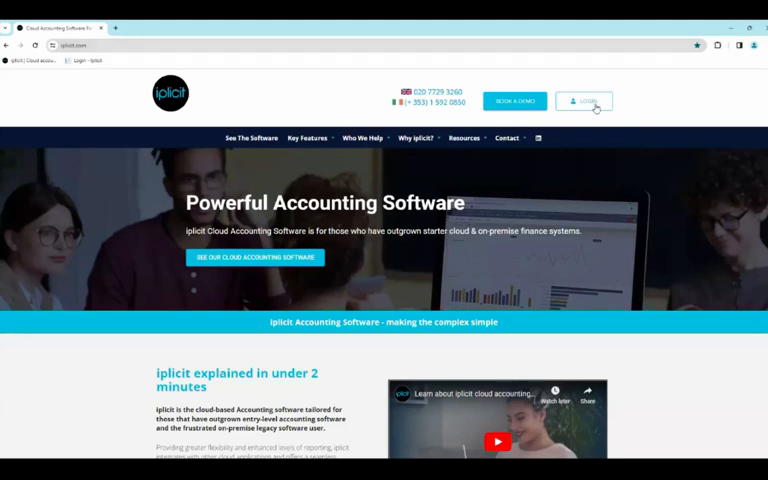
- Sign in via the iplicit.com Login link, choosing the demo account and submitting its password
{"action": "left_click", "coordinate": [584, 100]}
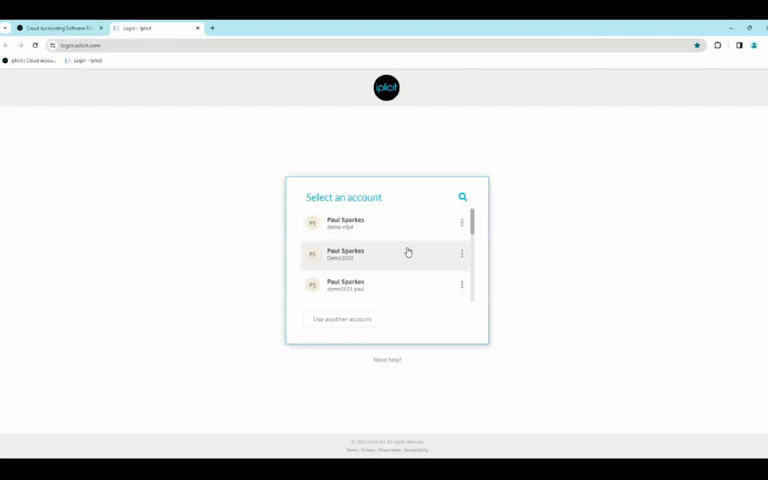
{"action": "left_click", "coordinate": [344, 252]}
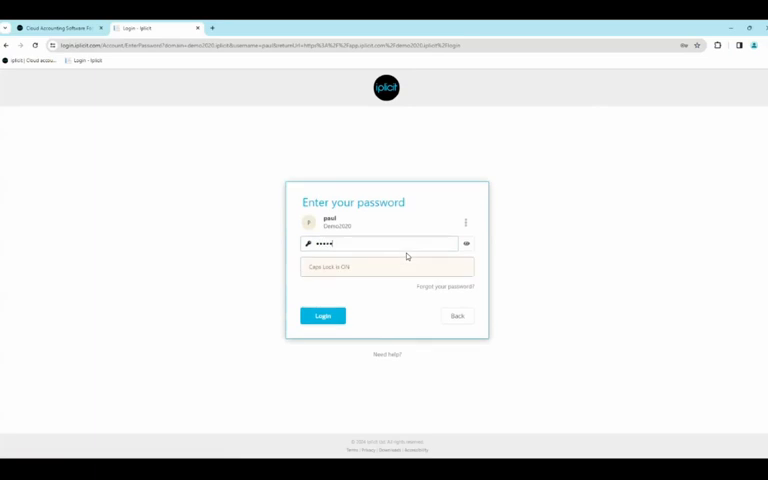
{"action": "left_click", "coordinate": [322, 316]}
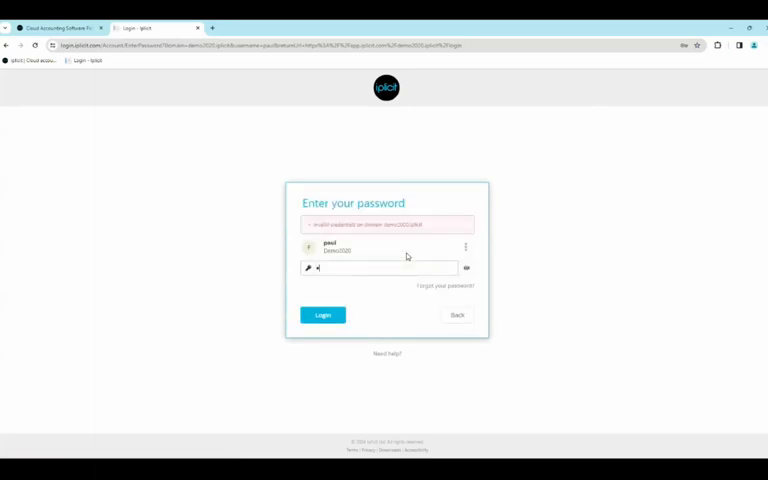
{"action": "left_click", "coordinate": [322, 316]}
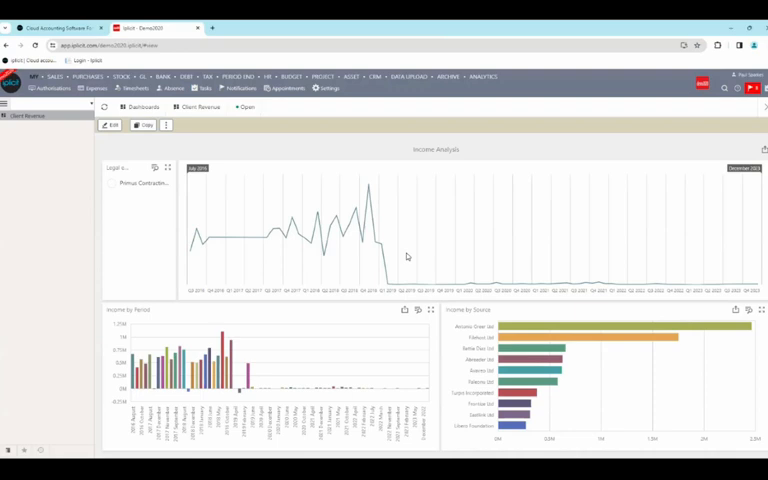
{"action": "mouse_move", "coordinate": [688, 152]}
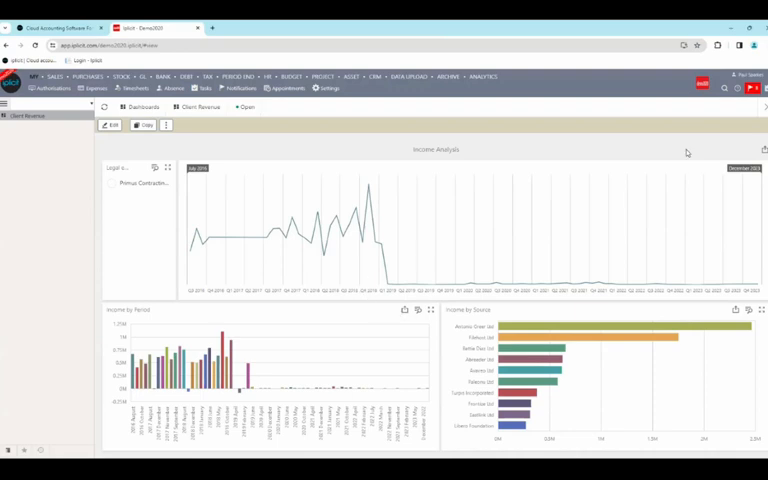
- Open the online User Guide site from the dashboard help link
{"action": "left_click", "coordinate": [752, 80]}
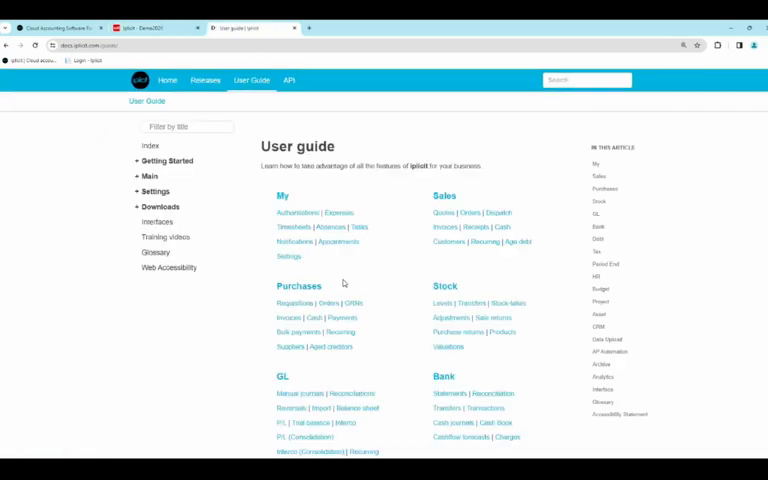
- Read the Purchase Invoices help article, then go to the Releases page
{"action": "left_click", "coordinate": [292, 316]}
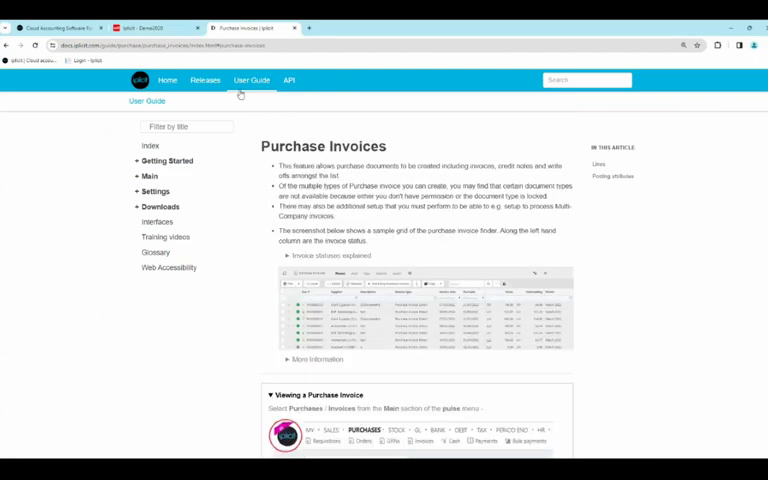
{"action": "left_click", "coordinate": [204, 80]}
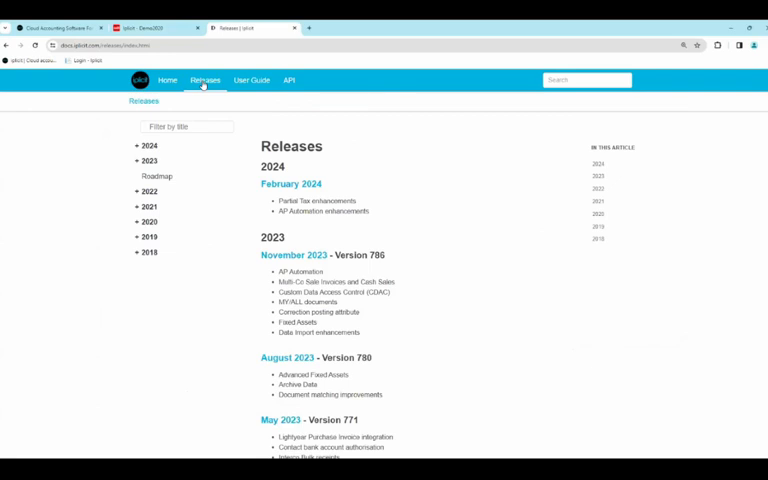
- Scroll the November 2023 release notes down to 'Working with large datasets'
{"action": "scroll", "scroll_direction": "down", "scroll_amount": 3}
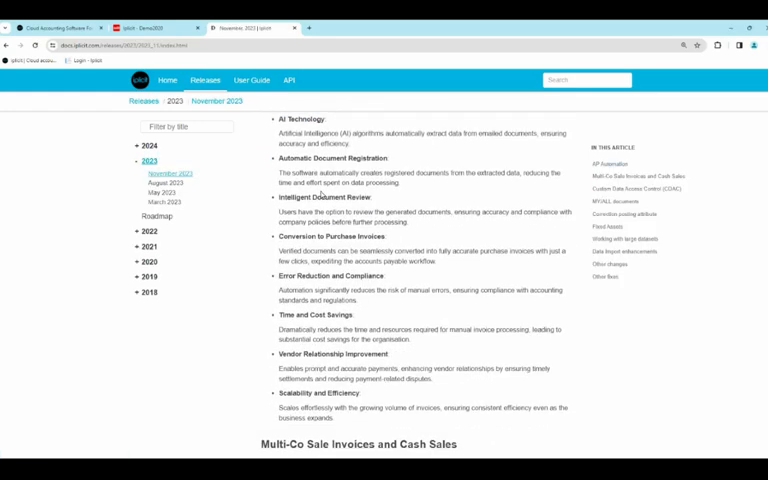
{"action": "scroll", "scroll_direction": "down", "scroll_amount": 3}
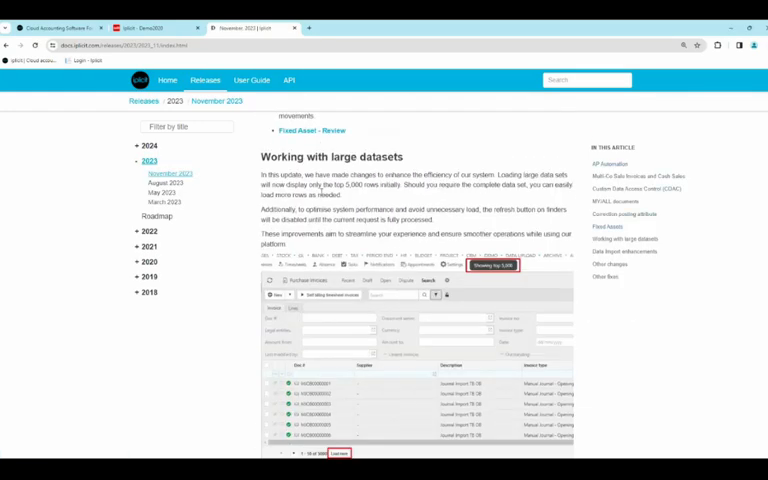
{"action": "scroll", "scroll_direction": "down", "scroll_amount": 3}
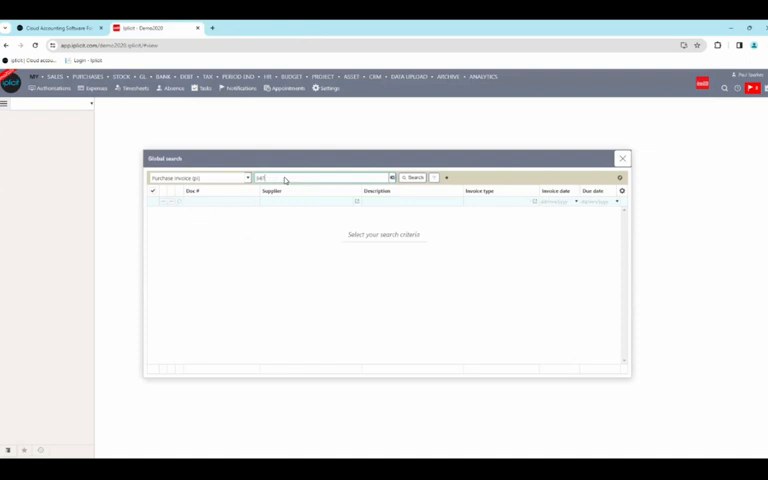
- Run a global search for Purchase Invoices with the entered search term
{"action": "left_click", "coordinate": [412, 176]}
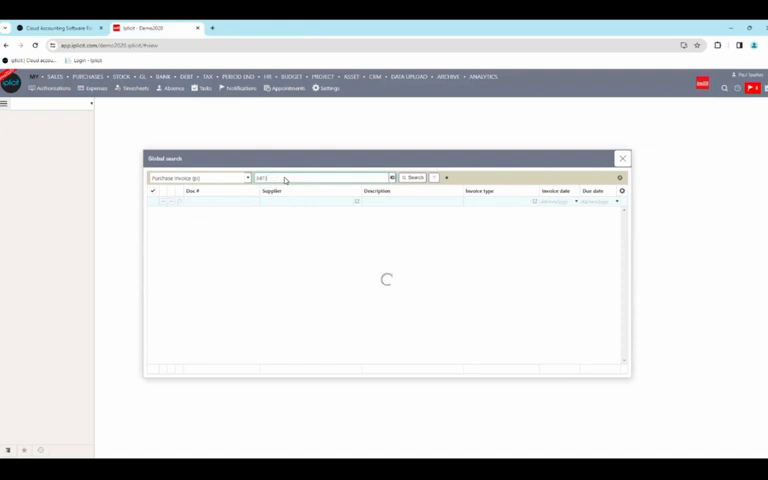
{"action": "left_click", "coordinate": [412, 178]}
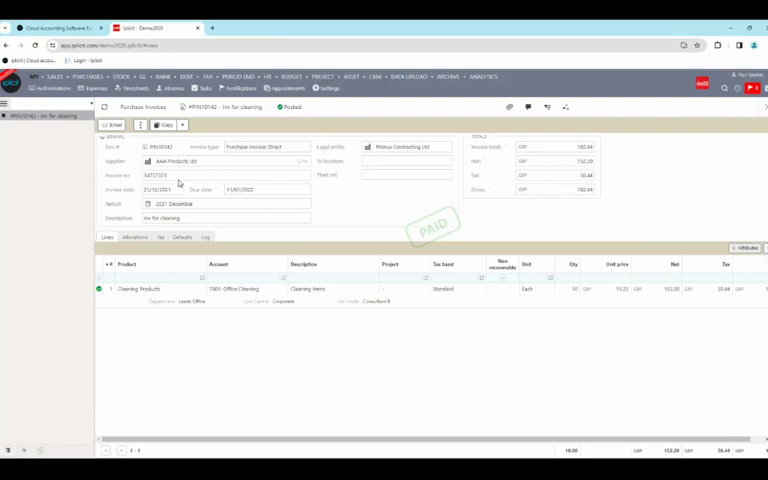
{"action": "mouse_move", "coordinate": [204, 210]}
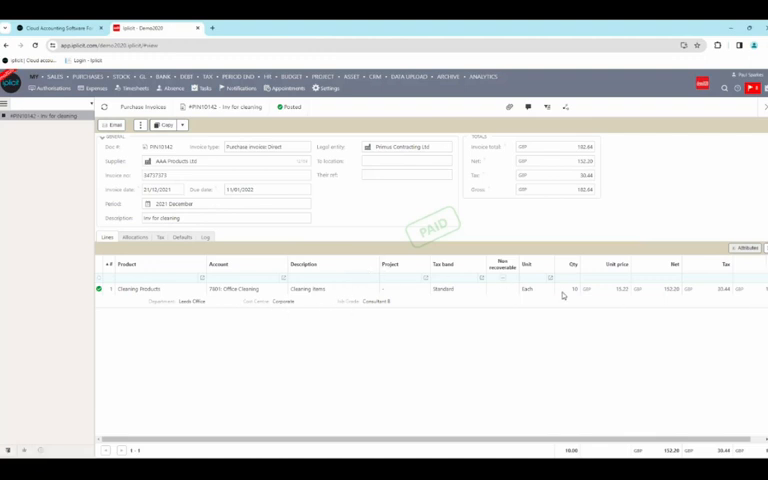
{"action": "mouse_move", "coordinate": [432, 212]}
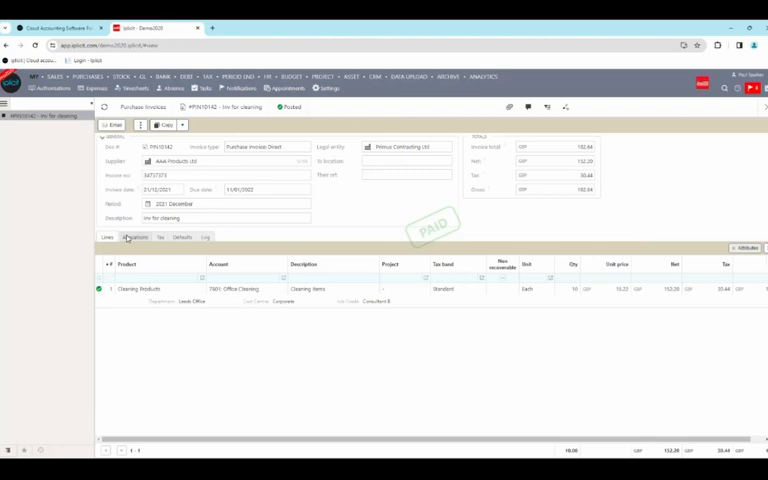
- Review the invoice's Allocations and other detail tabs, then bring up its attached documents
{"action": "left_click", "coordinate": [132, 236]}
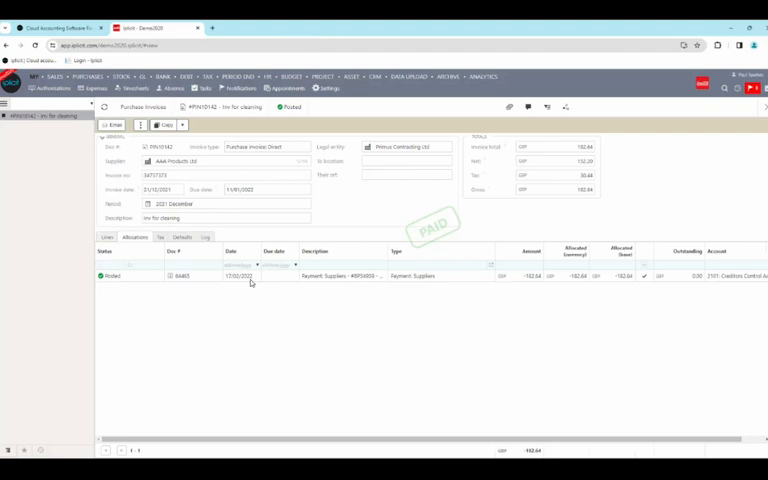
{"action": "left_click", "coordinate": [206, 238]}
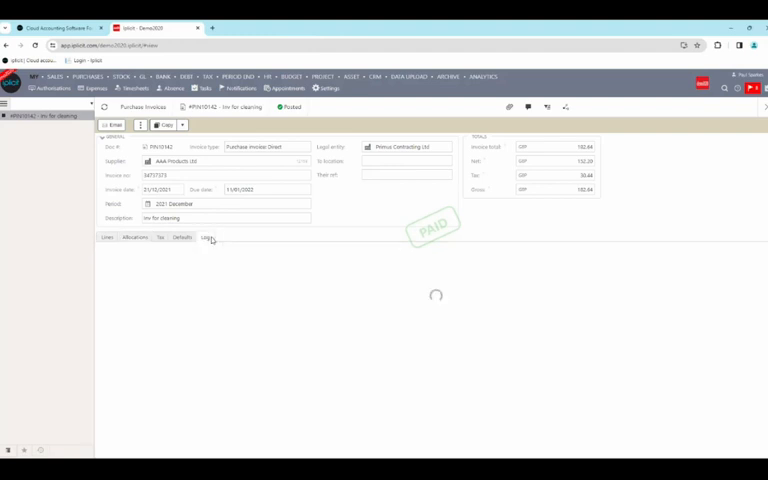
{"action": "left_click", "coordinate": [204, 236]}
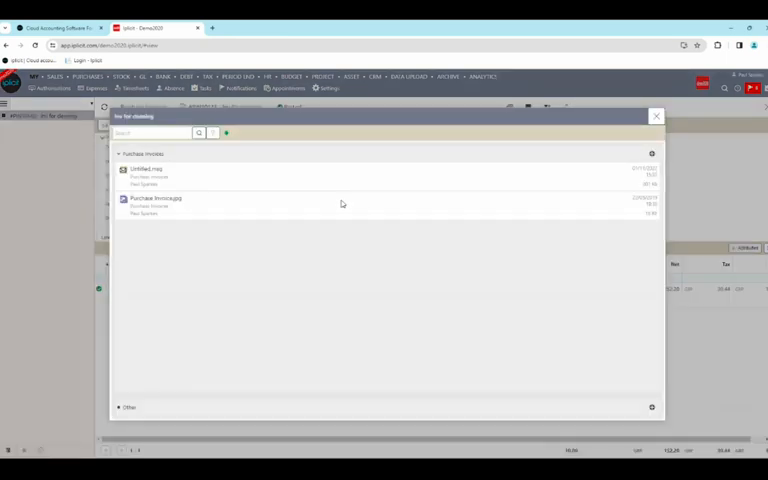
- Preview the attached invoice PDF, then close the preview and the invoice page
{"action": "left_click", "coordinate": [156, 198]}
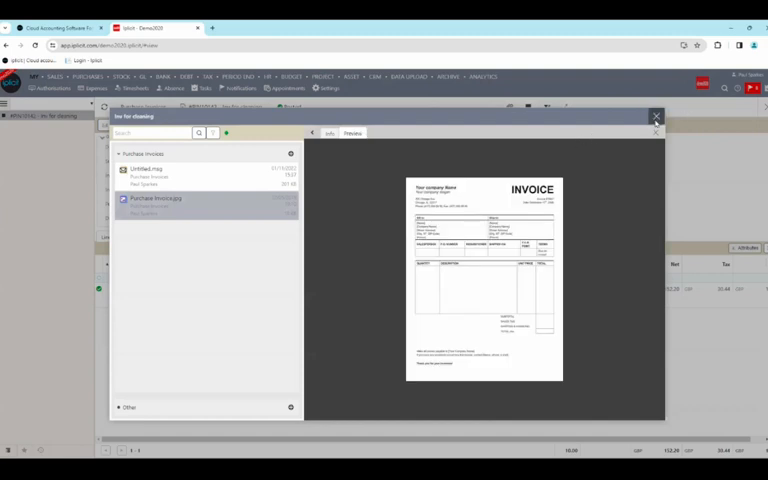
{"action": "left_click", "coordinate": [656, 116]}
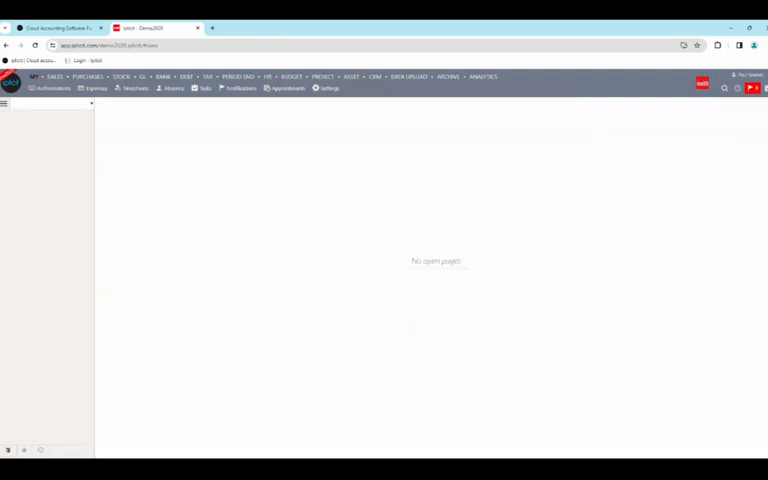
{"action": "mouse_move", "coordinate": [674, 256]}
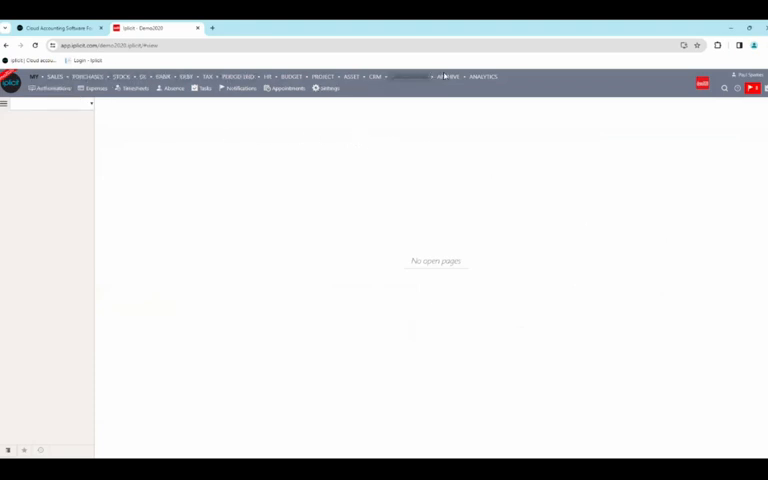
- Switch the top menu between modules' shortcut toolbars and show a module's full page list
{"action": "left_click", "coordinate": [88, 76]}
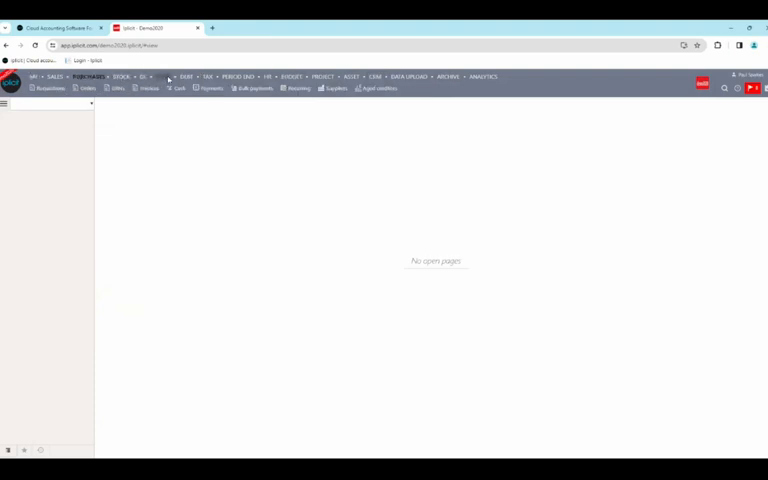
{"action": "left_click", "coordinate": [160, 76]}
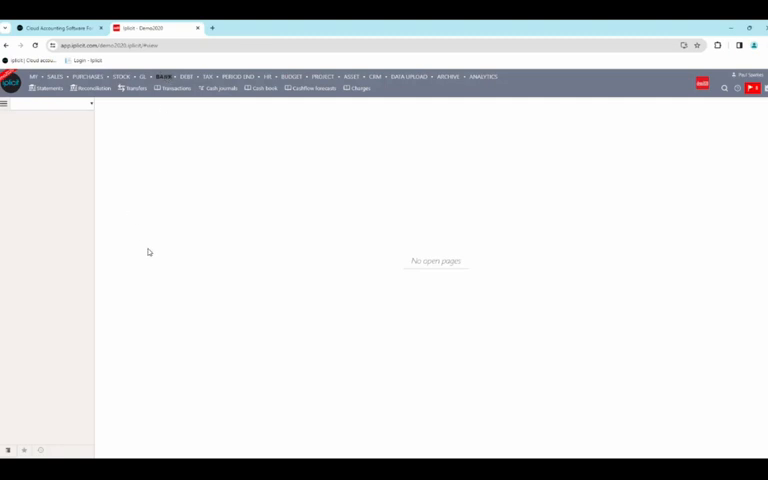
{"action": "left_click", "coordinate": [88, 76]}
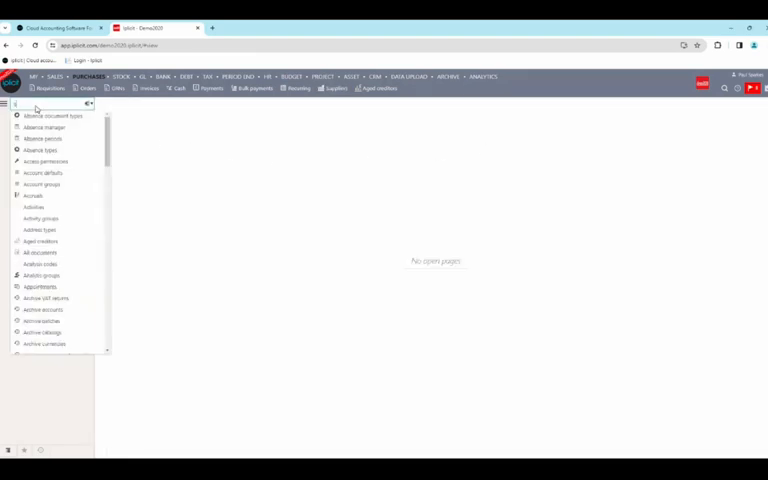
- Filter navigation with 'suppl', go to Suppliers and show the Report list of all suppliers
{"action": "type", "text": "suppl"}
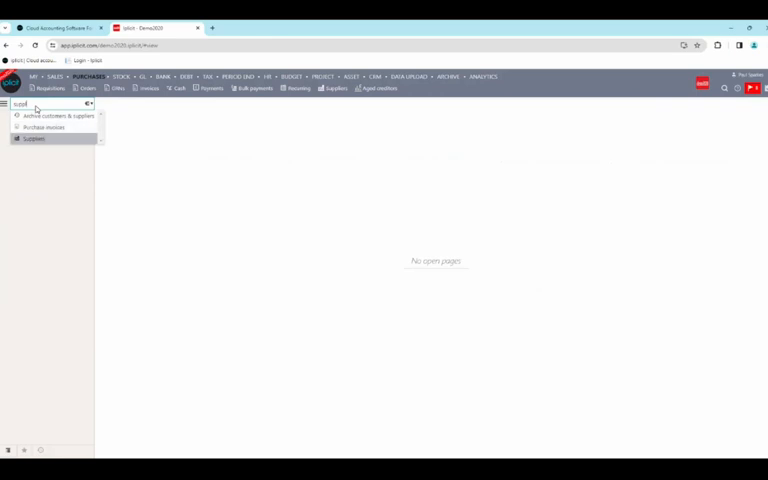
{"action": "left_click", "coordinate": [32, 138]}
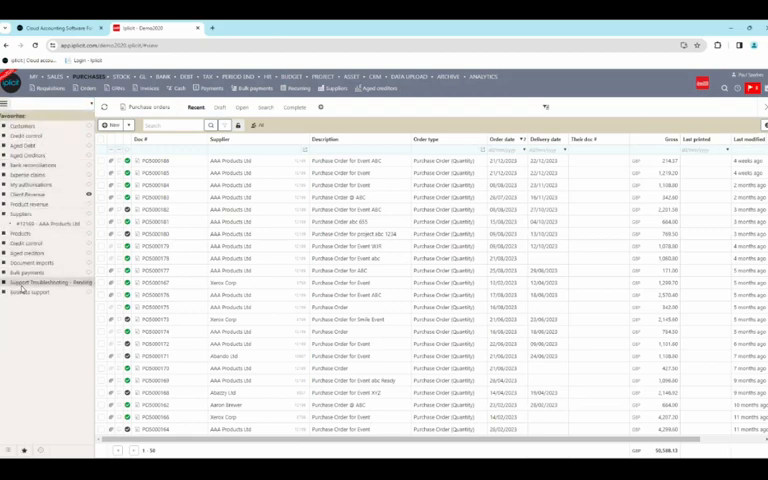
{"action": "left_click", "coordinate": [20, 214]}
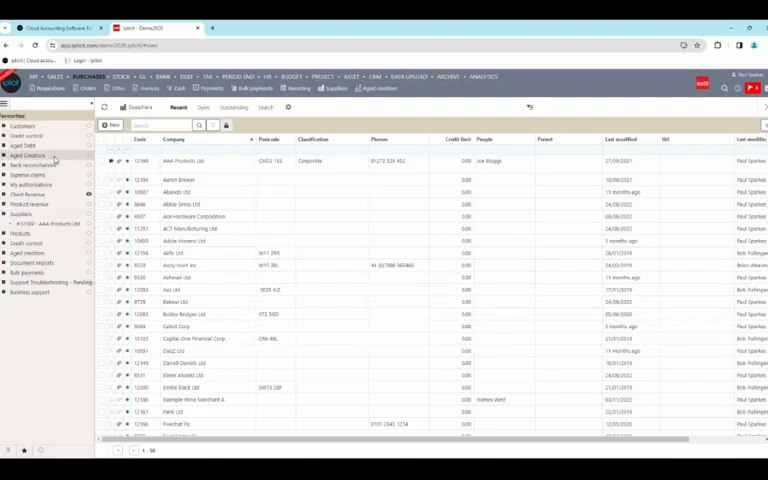
{"action": "left_click", "coordinate": [28, 194]}
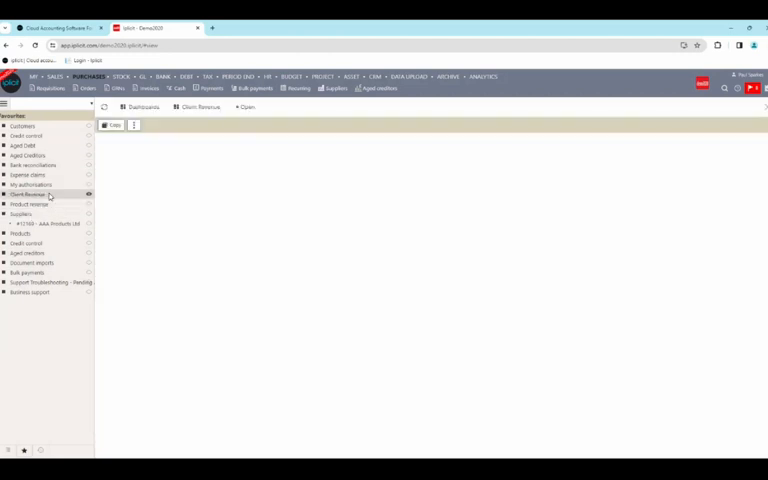
{"action": "left_click", "coordinate": [30, 194]}
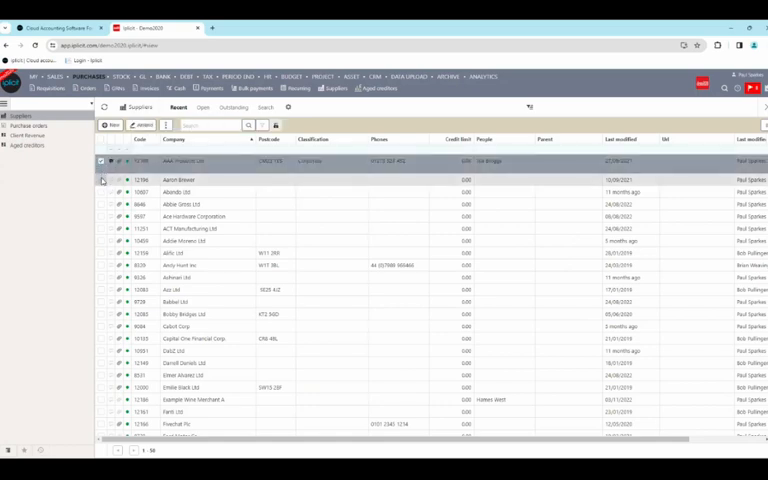
- Open several supplier records from the list and view their details in turn
{"action": "left_click", "coordinate": [100, 204]}
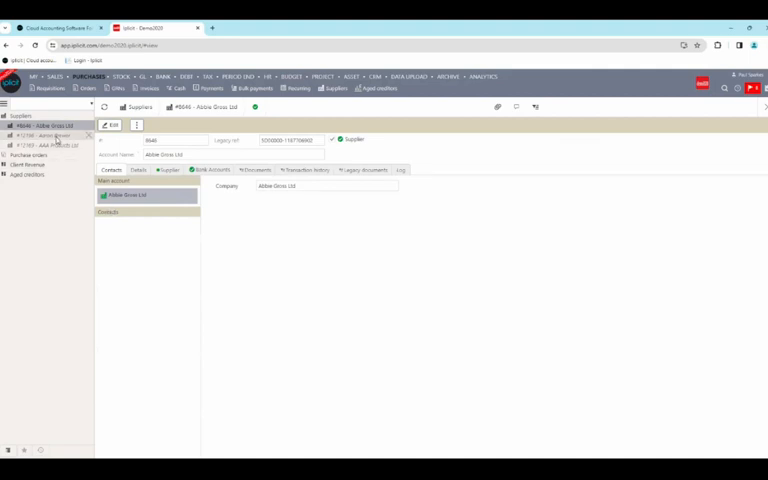
{"action": "left_click", "coordinate": [44, 144]}
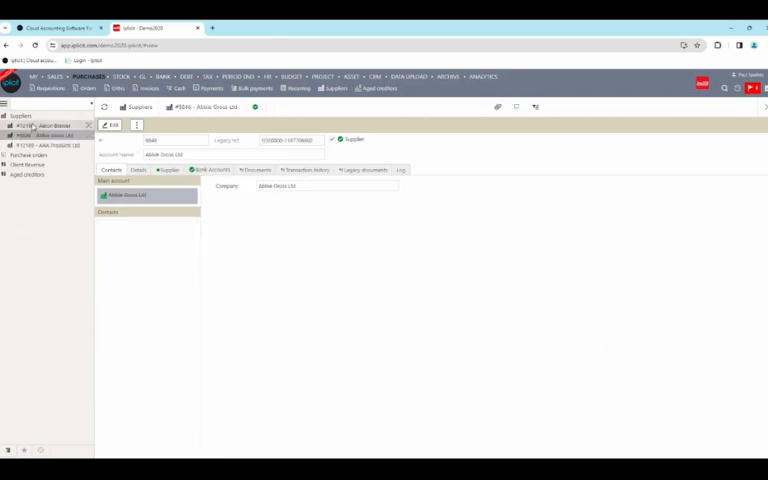
{"action": "left_click", "coordinate": [44, 126]}
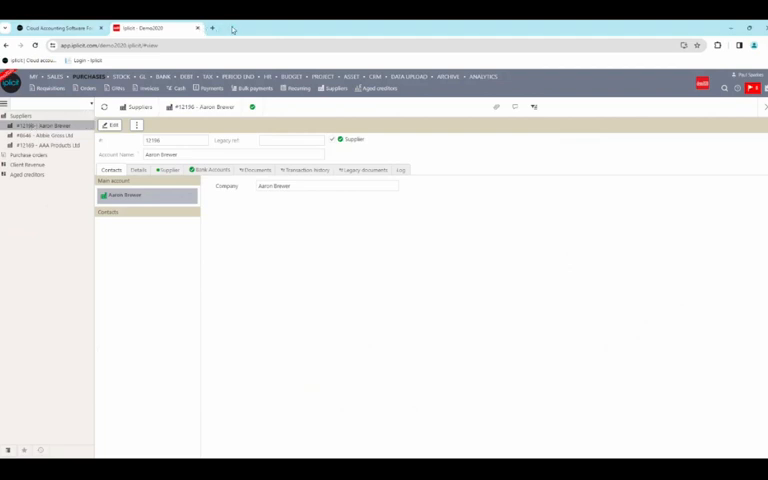
{"action": "mouse_move", "coordinate": [234, 28]}
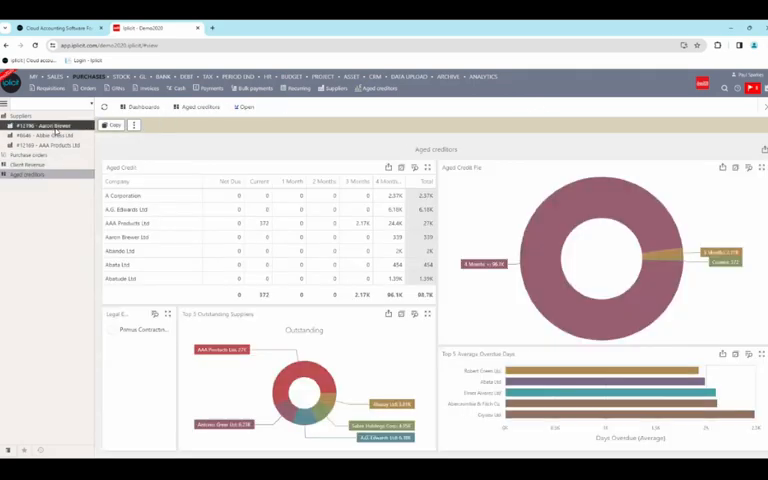
- Return to the supplier list and bring up its view settings
{"action": "left_click", "coordinate": [44, 126]}
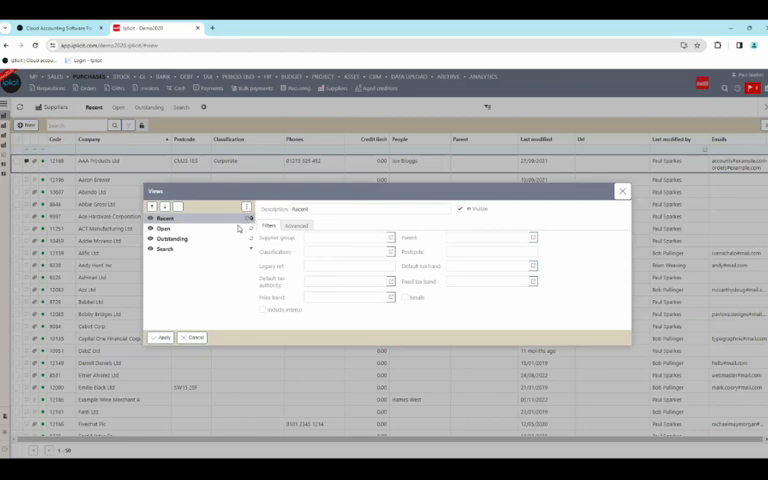
- Dismiss the view settings and open the ACE Products Ltd supplier record from the list
{"action": "left_click", "coordinate": [172, 228]}
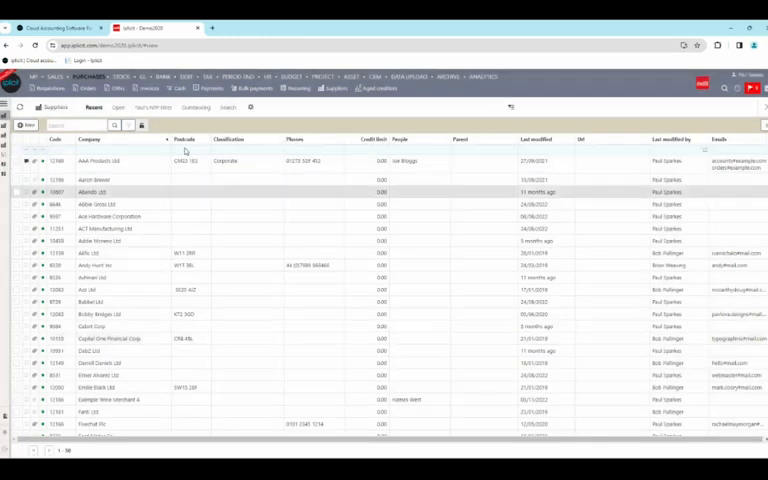
{"action": "left_click", "coordinate": [152, 108]}
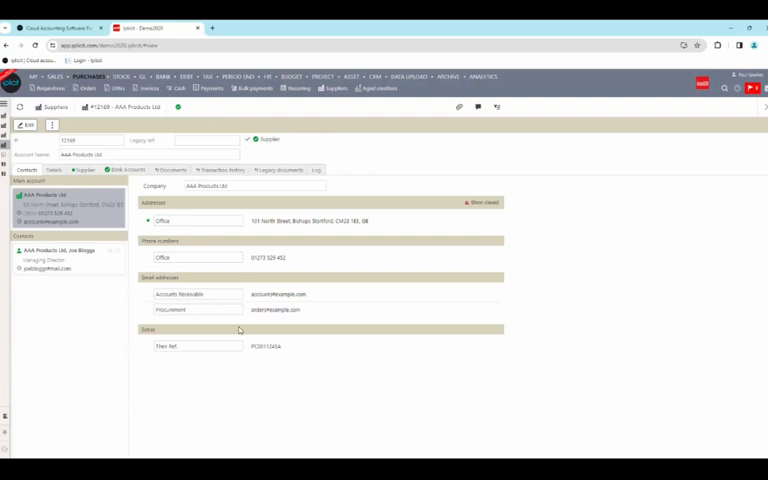
{"action": "mouse_move", "coordinate": [256, 306]}
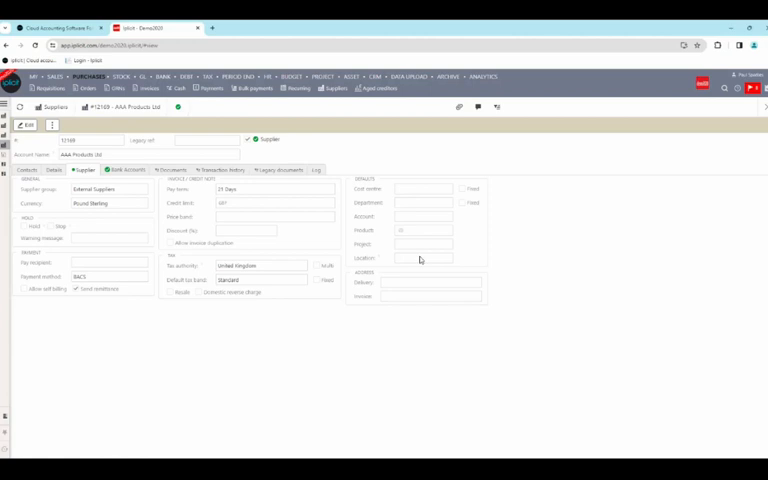
- Show the supplier's purchase invoice documents with dates, references and amounts
{"action": "left_click", "coordinate": [124, 168]}
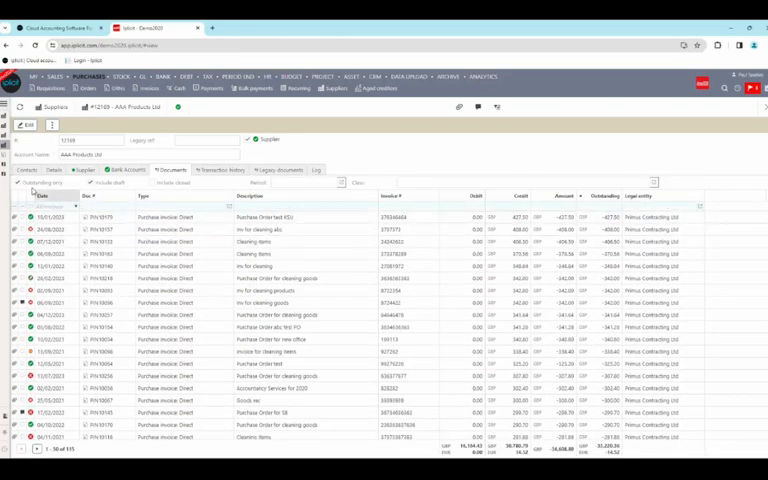
- Open one of the supplier's purchase invoices and view its approval history log
{"action": "left_click", "coordinate": [20, 184]}
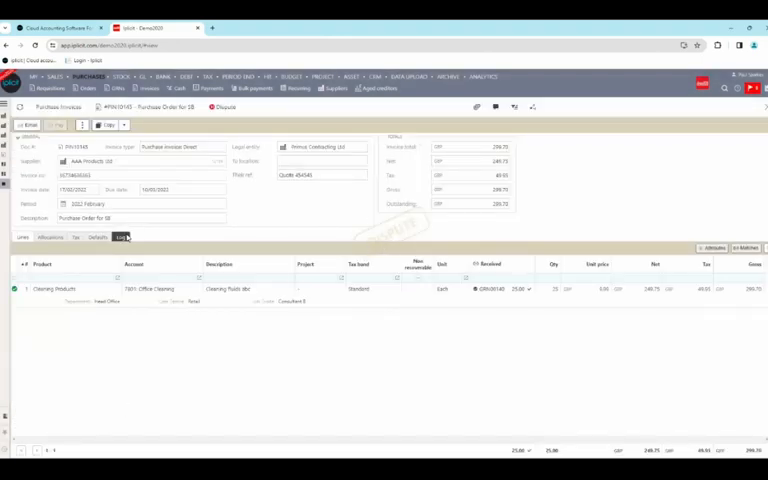
{"action": "left_click", "coordinate": [120, 236]}
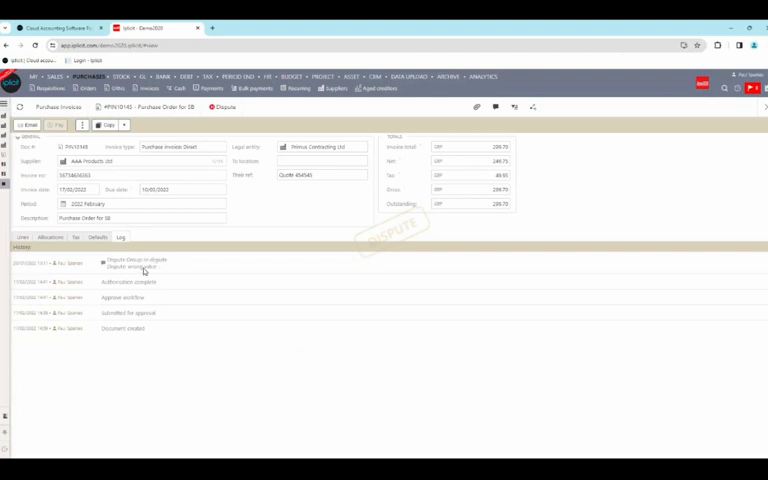
{"action": "mouse_move", "coordinate": [148, 272]}
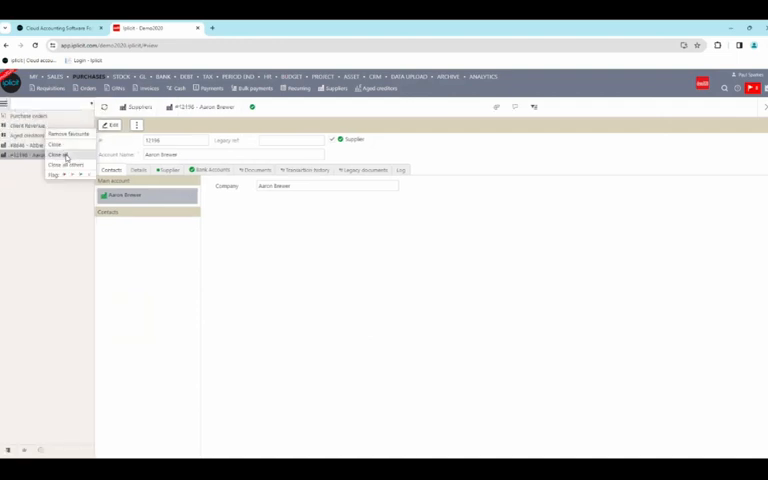
- Open the financial year profit report and apply a different financial period from its filters
{"action": "left_click", "coordinate": [56, 154]}
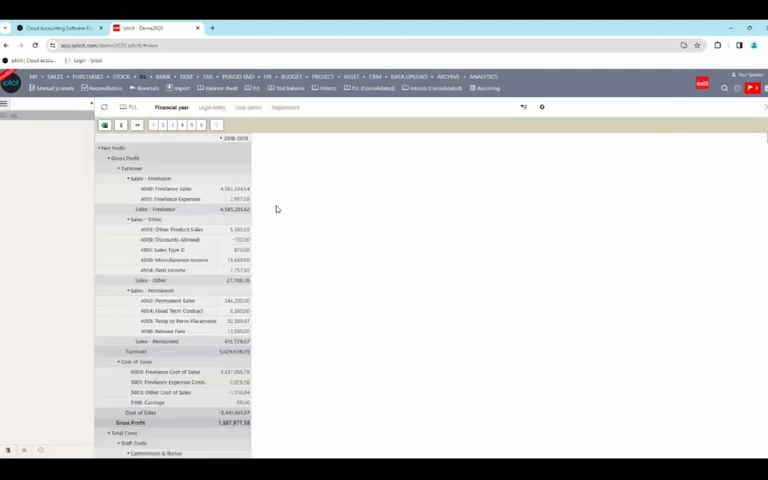
{"action": "left_click", "coordinate": [216, 126]}
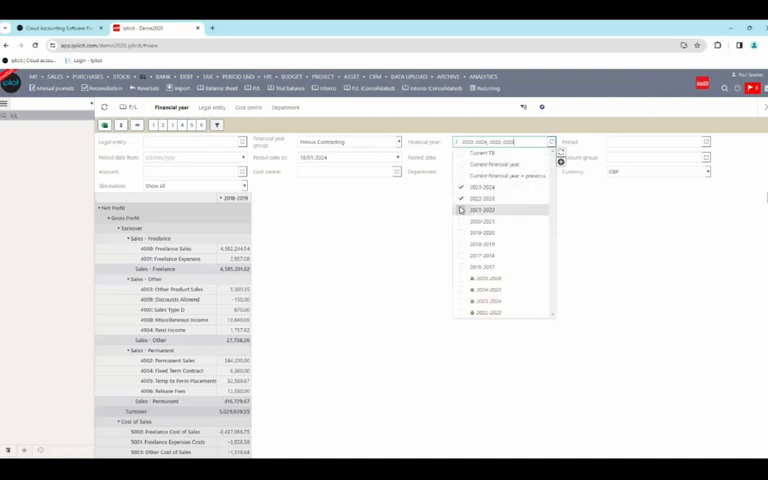
{"action": "left_click", "coordinate": [460, 210]}
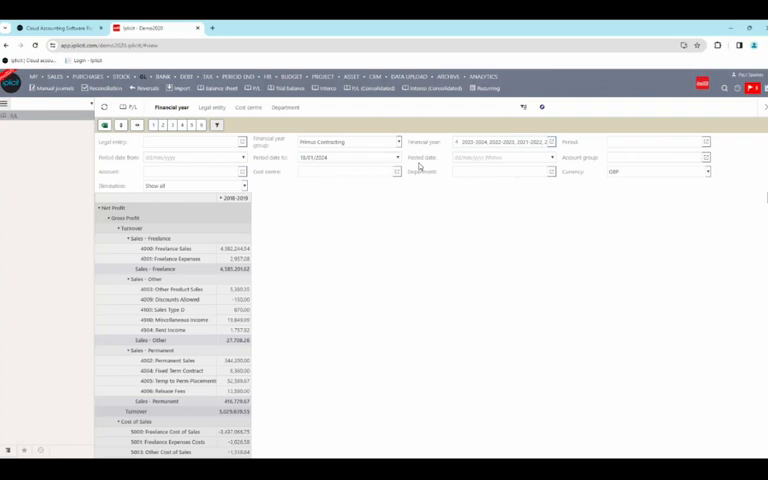
{"action": "left_click", "coordinate": [560, 140]}
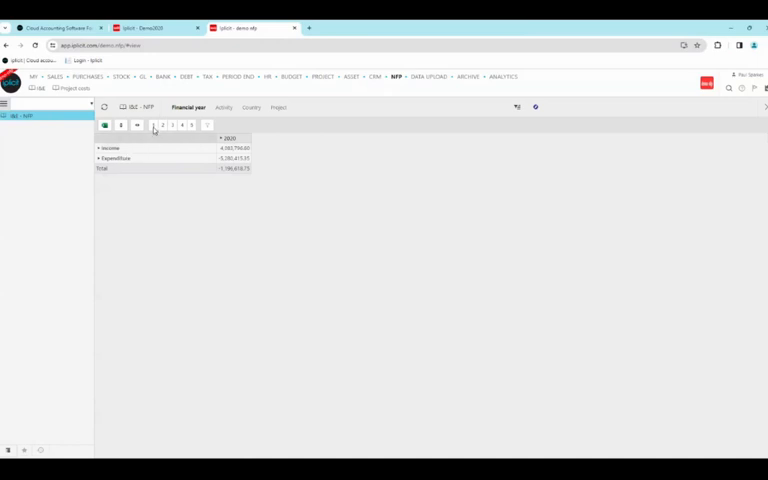
- Expand the income and expenditure rows into line items, then close all open pages
{"action": "left_click", "coordinate": [94, 148]}
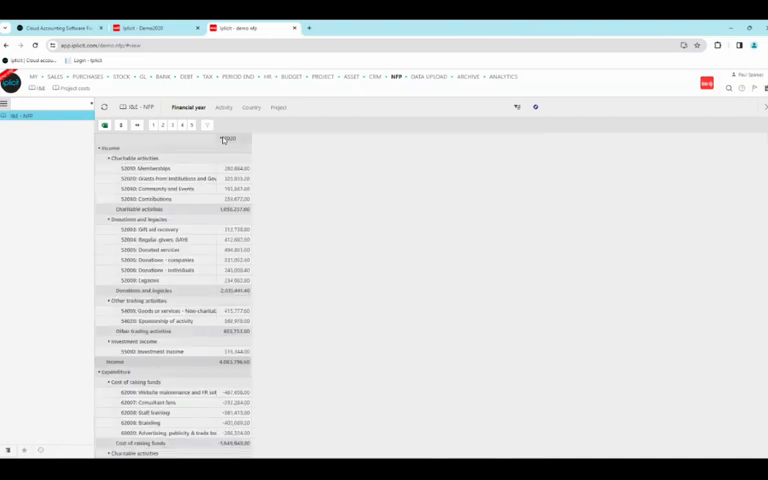
{"action": "left_click", "coordinate": [222, 108]}
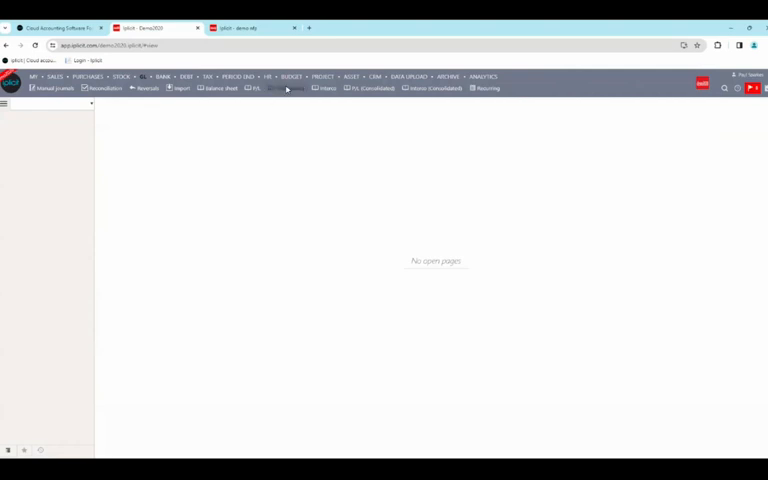
- Browse a budget's structure from the budgets list, then open a budget showing its saved versions
{"action": "left_click", "coordinate": [292, 76]}
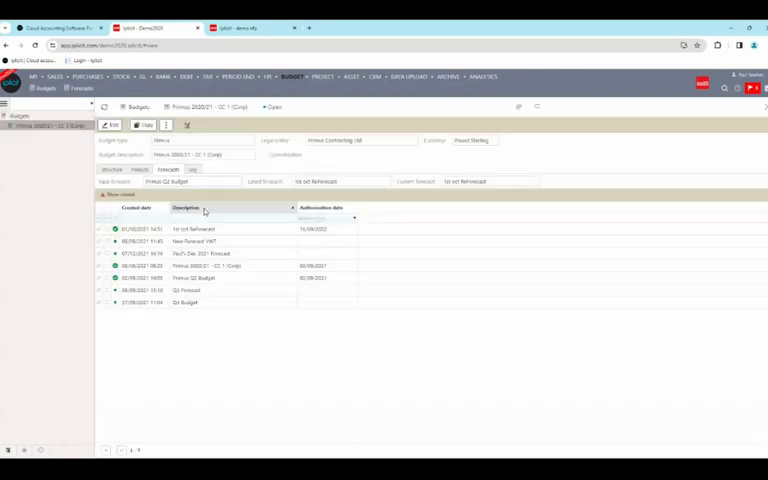
{"action": "left_click", "coordinate": [112, 170]}
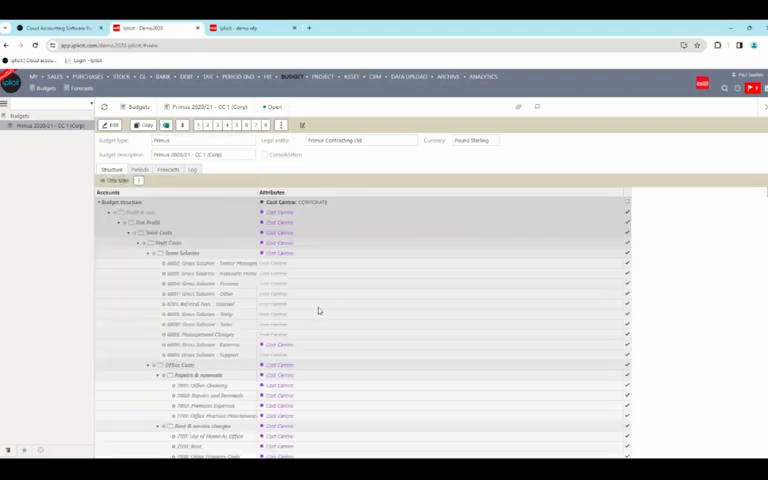
{"action": "left_click", "coordinate": [112, 126]}
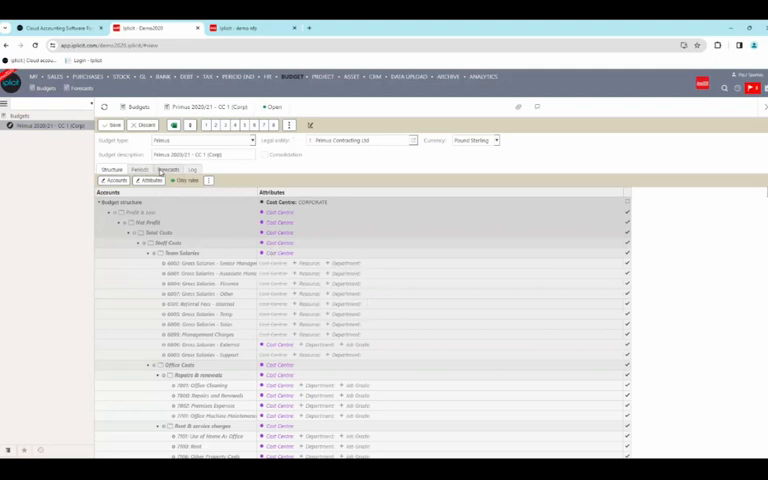
{"action": "left_click", "coordinate": [168, 168]}
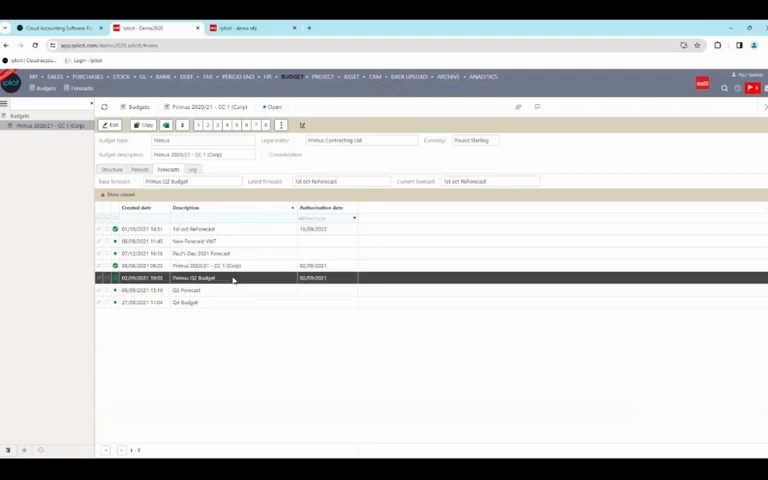
{"action": "double_click", "coordinate": [202, 278]}
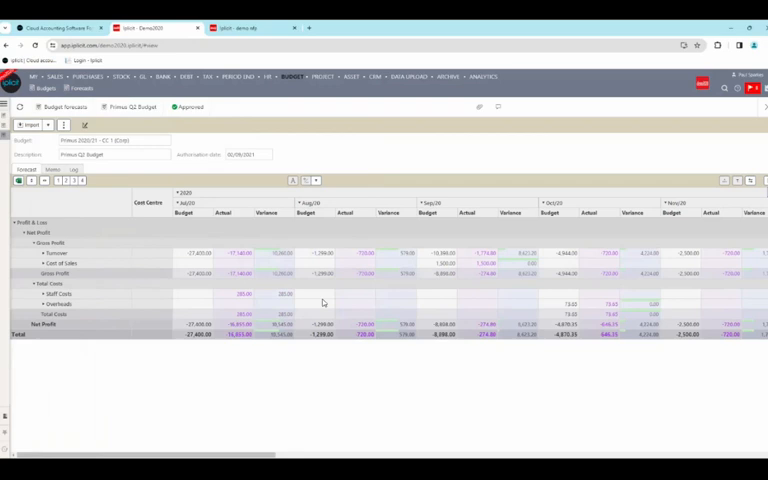
{"action": "mouse_move", "coordinate": [128, 152]}
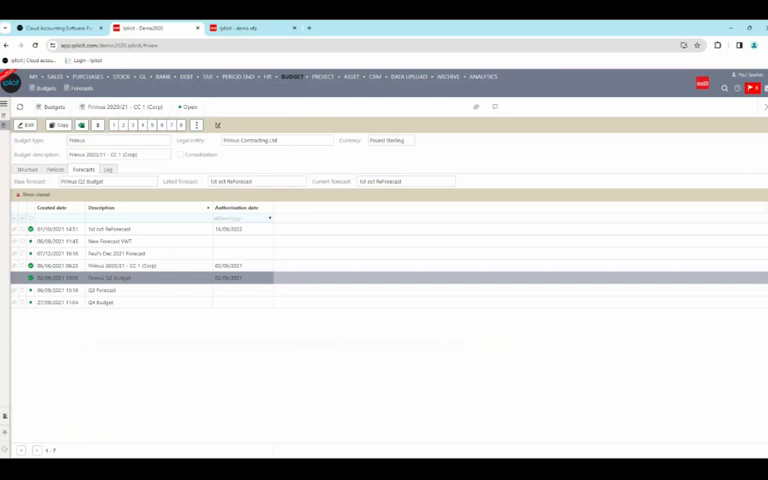
{"action": "mouse_move", "coordinate": [438, 108]}
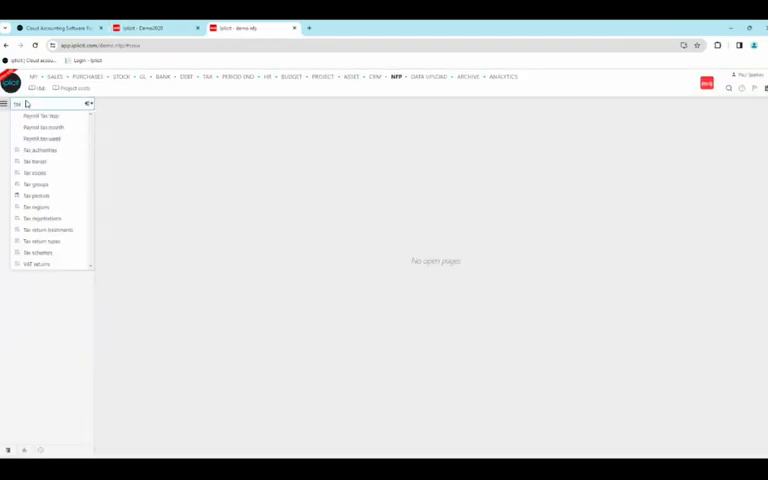
- Open the VAT tax group for editing and list the available tax calculation methods
{"action": "left_click", "coordinate": [36, 184]}
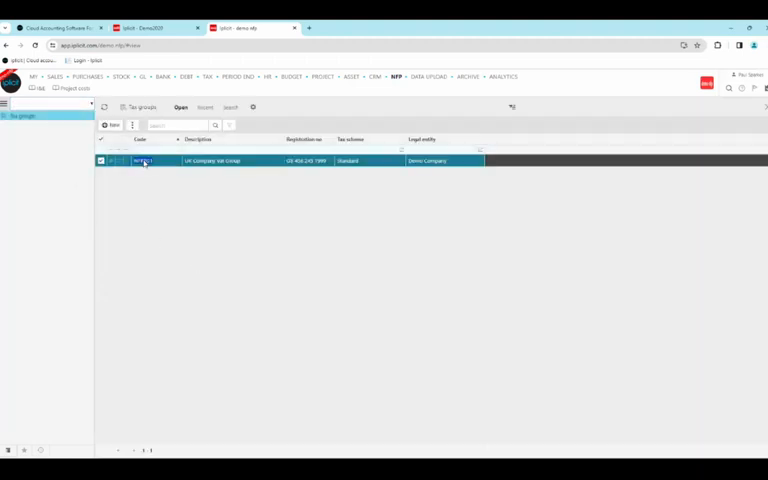
{"action": "double_click", "coordinate": [144, 160]}
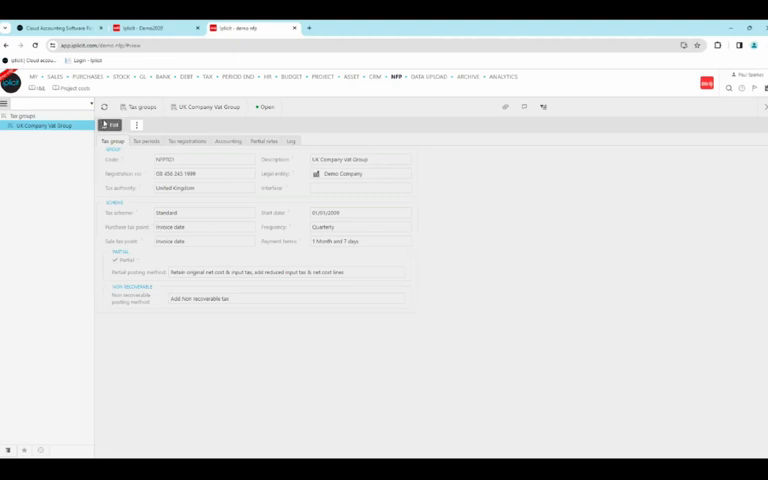
{"action": "left_click", "coordinate": [110, 124]}
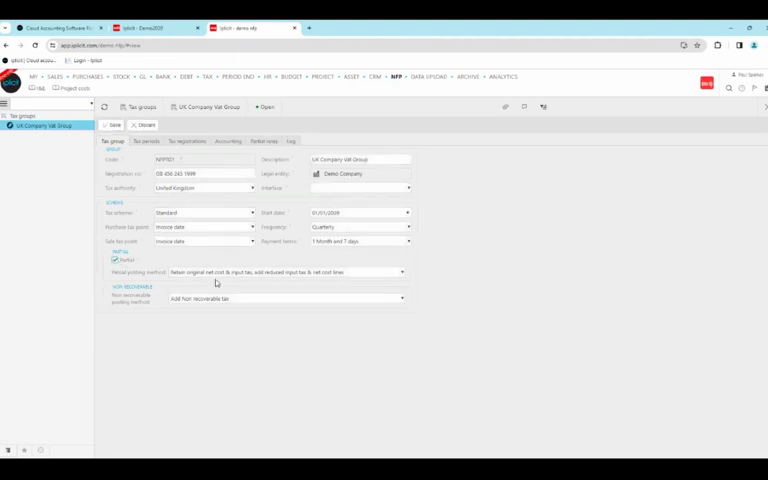
{"action": "left_click", "coordinate": [284, 272]}
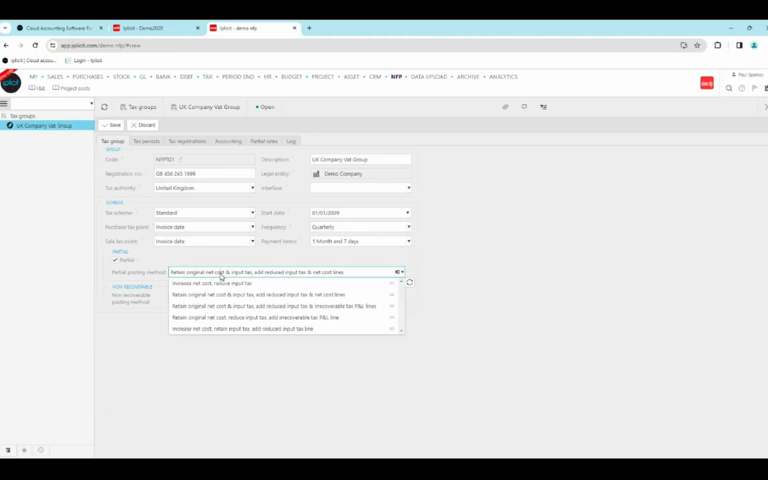
{"action": "mouse_move", "coordinate": [224, 284]}
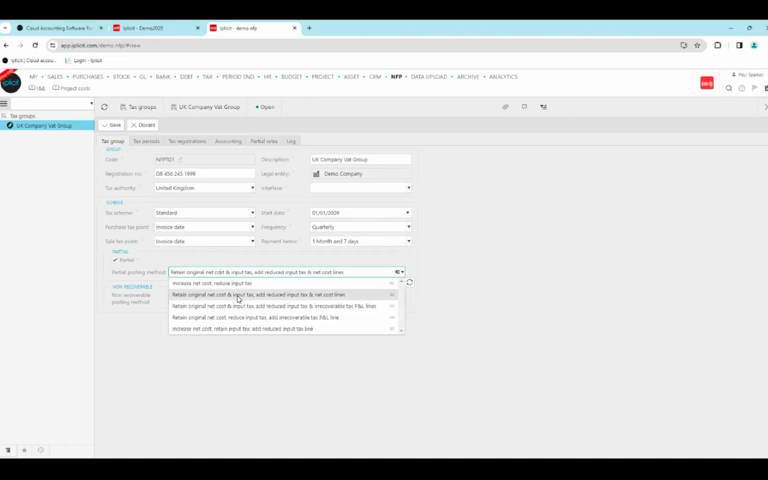
{"action": "mouse_move", "coordinate": [240, 306]}
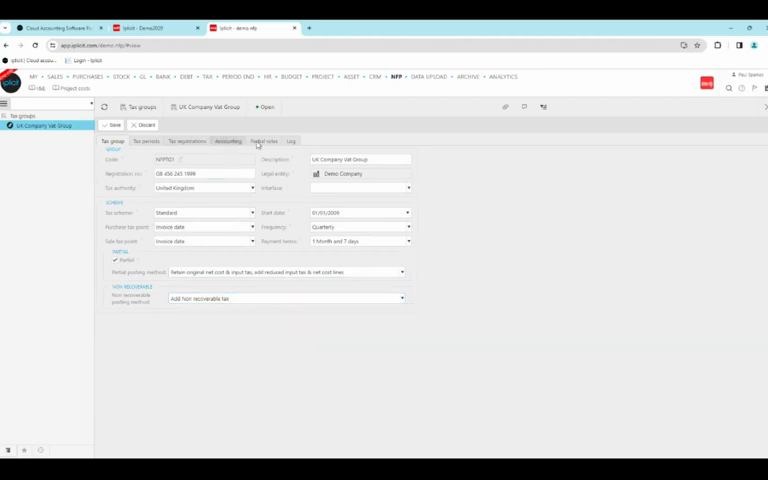
- Set effective from and to dates on the partial exemption recoverable percentage rows
{"action": "left_click", "coordinate": [264, 140]}
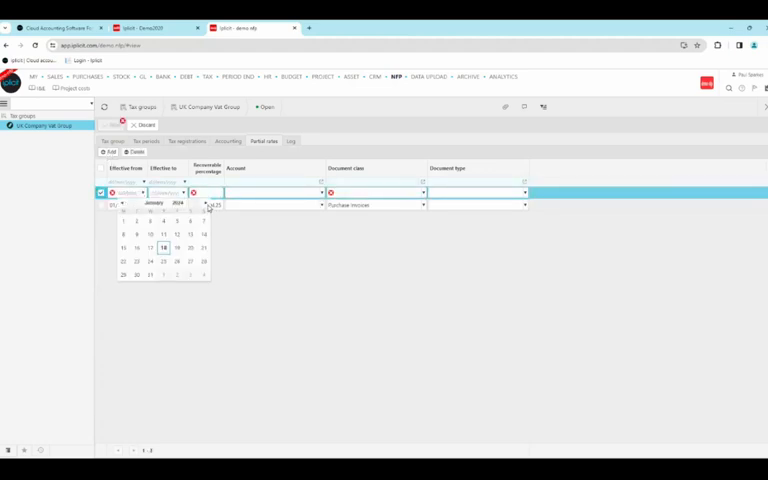
{"action": "left_click", "coordinate": [164, 246]}
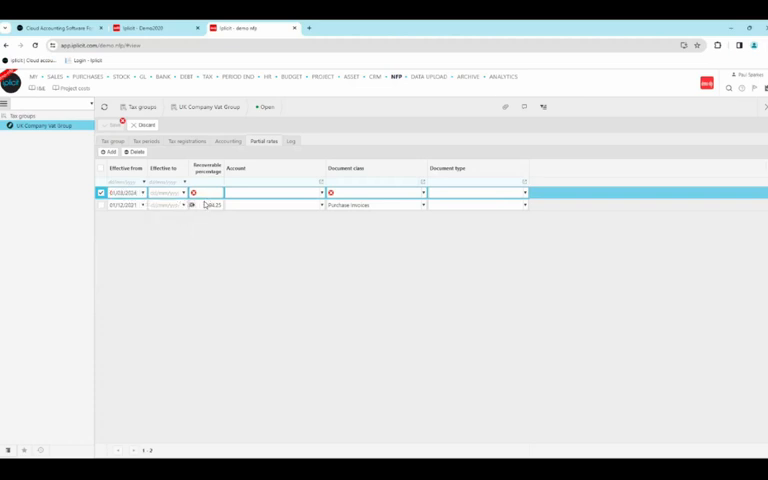
{"action": "left_click", "coordinate": [184, 192]}
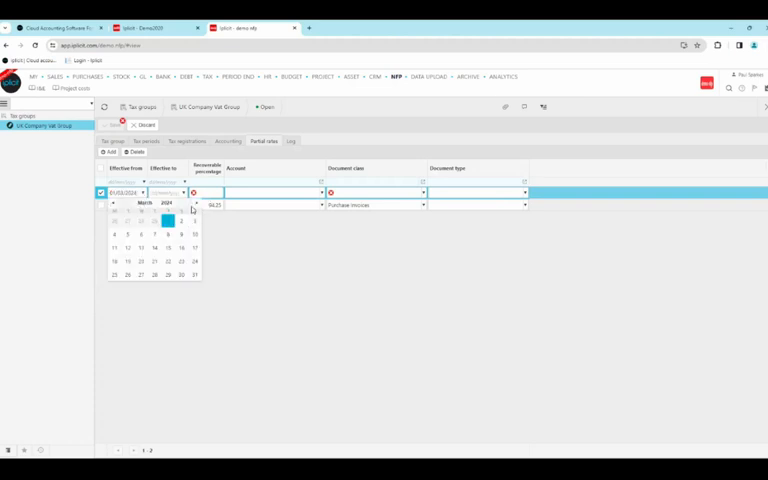
{"action": "left_click", "coordinate": [196, 204]}
{"action": "type", "text": "72.22"}
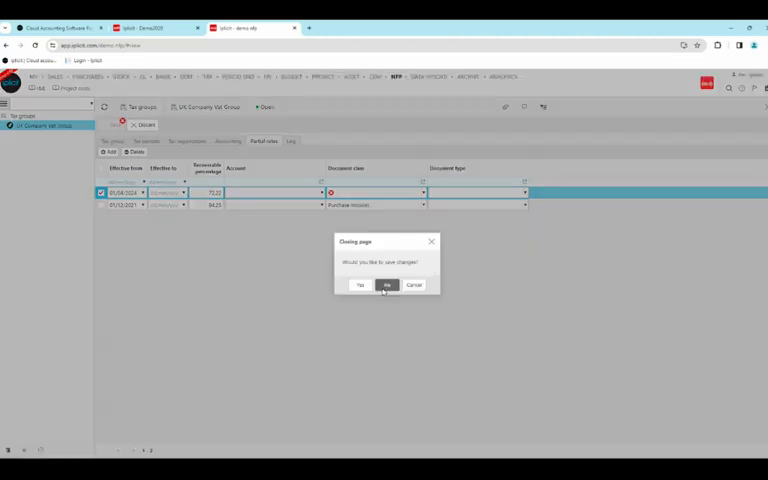
- Answer the save prompt, open the trial balance, then search 'fund' to open the Funds list
{"action": "left_click", "coordinate": [388, 284]}
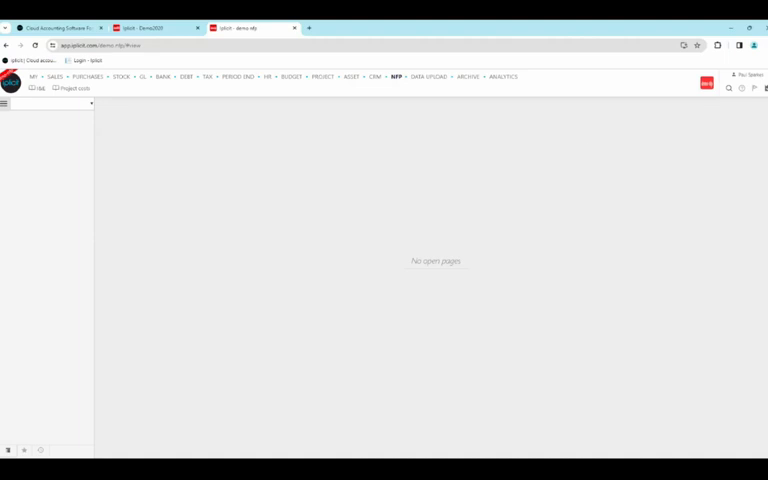
{"action": "left_click", "coordinate": [350, 28]}
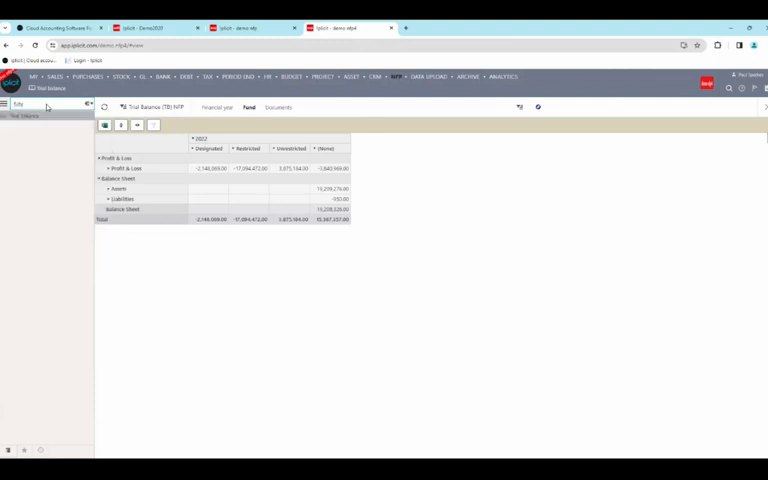
{"action": "type", "text": "fund"}
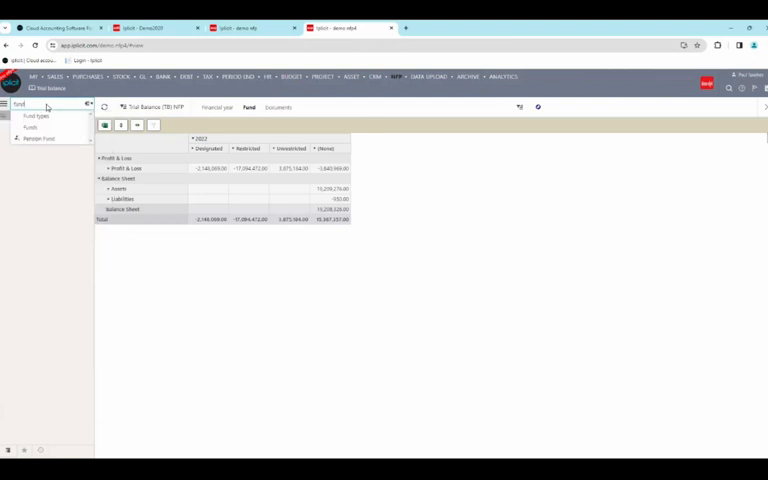
{"action": "left_click", "coordinate": [30, 128]}
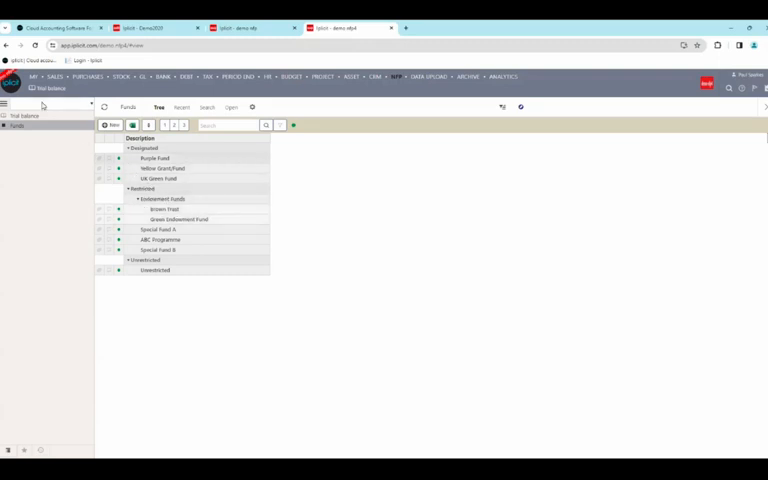
- Search 'fund type' to bring up the list of fund types
{"action": "left_click", "coordinate": [48, 104]}
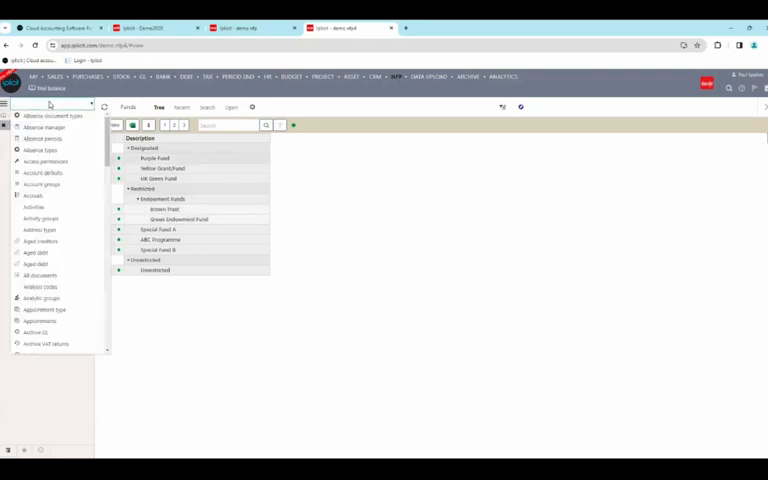
{"action": "type", "text": "fund type"}
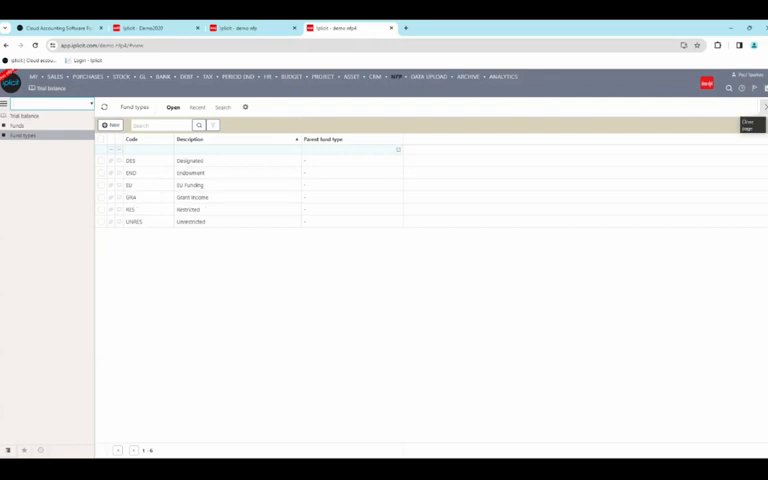
- Review the monthly trial balance, then bring up the Aged creditors analytics report
{"action": "left_click", "coordinate": [748, 124]}
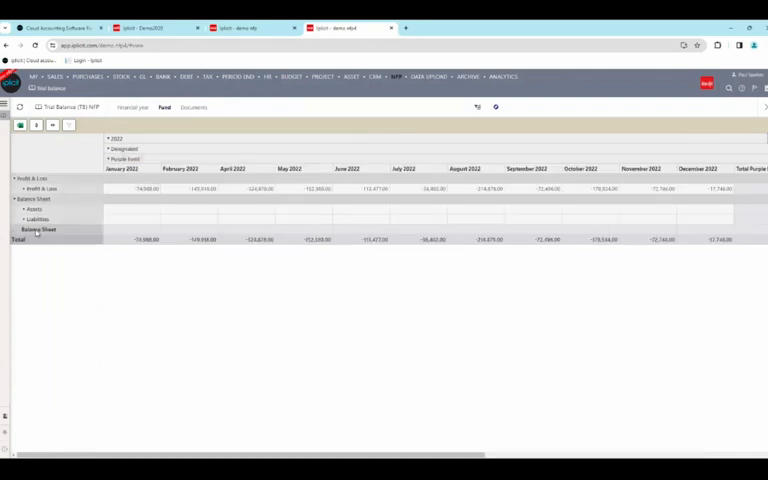
{"action": "left_click", "coordinate": [34, 208]}
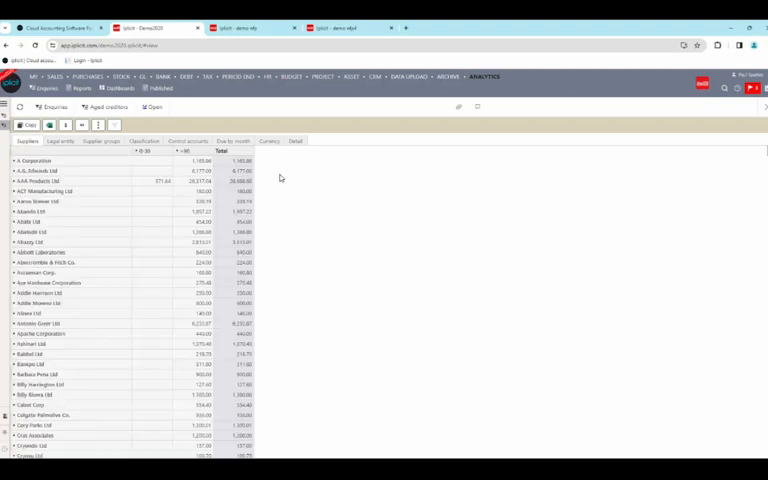
- Expand the report filters and choose a new aging date from the calendar
{"action": "left_click", "coordinate": [238, 252]}
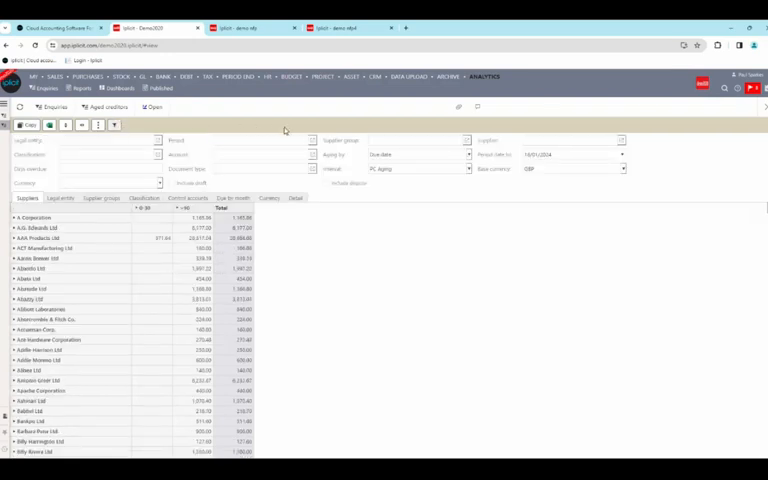
{"action": "left_click", "coordinate": [570, 154]}
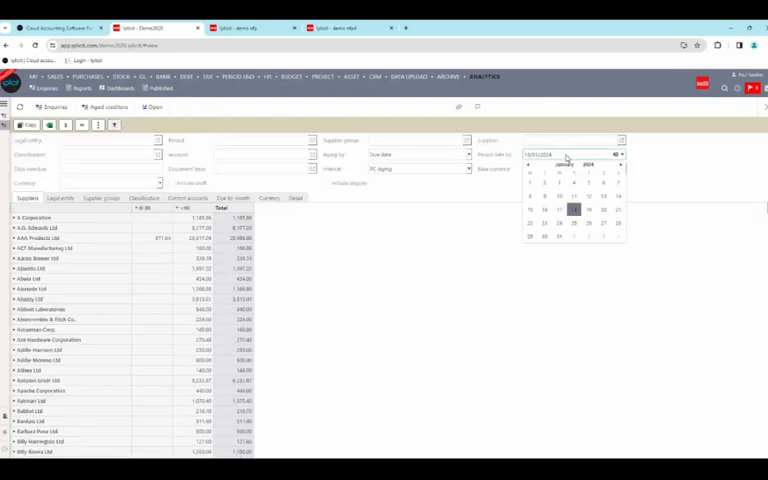
{"action": "left_click", "coordinate": [572, 210]}
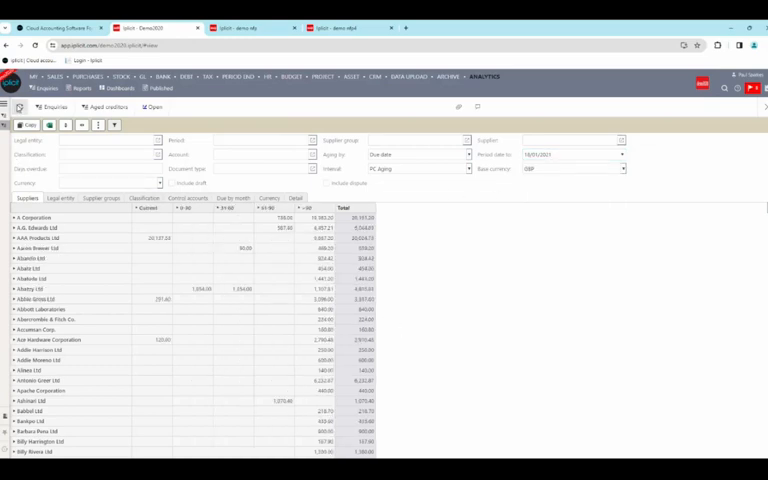
{"action": "mouse_move", "coordinate": [70, 278]}
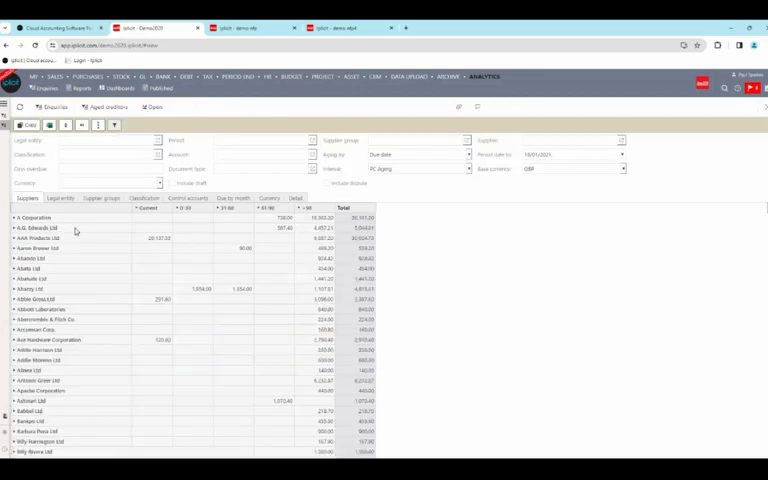
{"action": "mouse_move", "coordinate": [48, 126]}
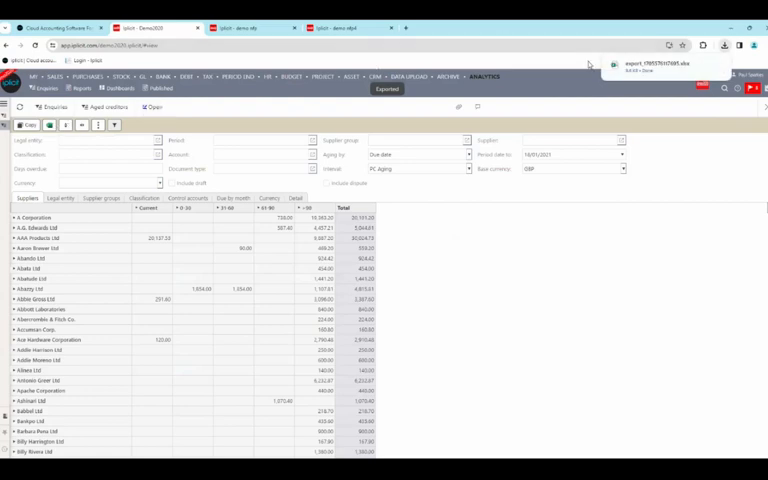
- View the downloaded export in Excel, then close the Aged creditors page
{"action": "left_click", "coordinate": [664, 64]}
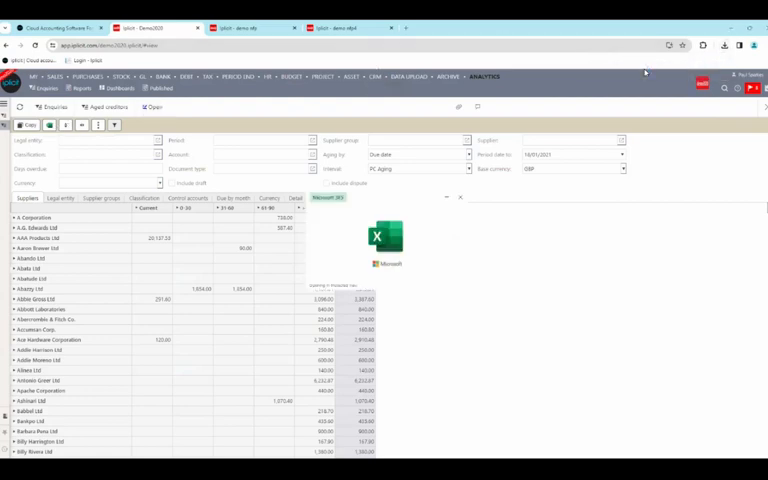
{"action": "left_click", "coordinate": [384, 240]}
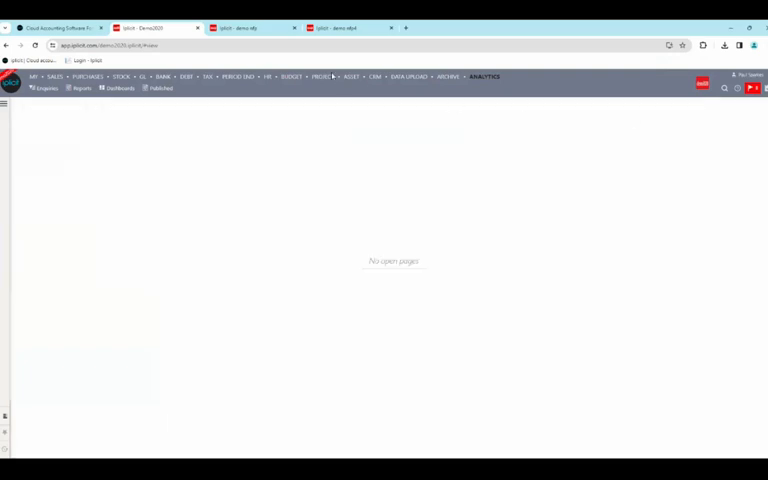
- Browse the Supplier grid, Dashboards and Control accounts tabs, then close the supplier pages
{"action": "left_click", "coordinate": [84, 76]}
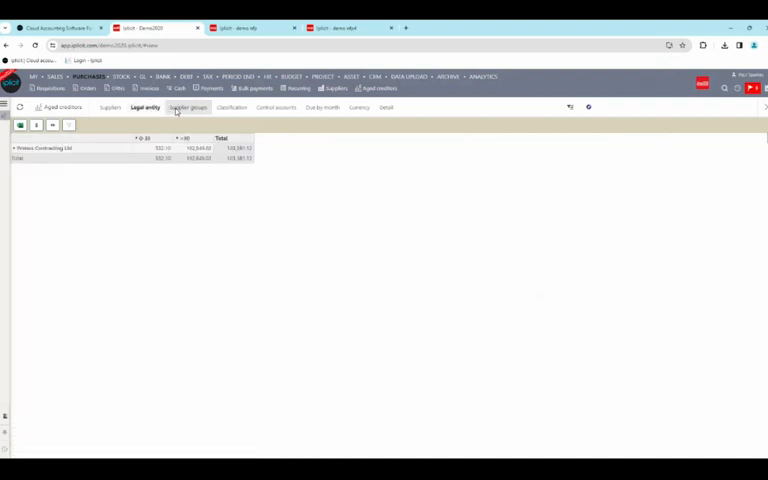
{"action": "left_click", "coordinate": [186, 108]}
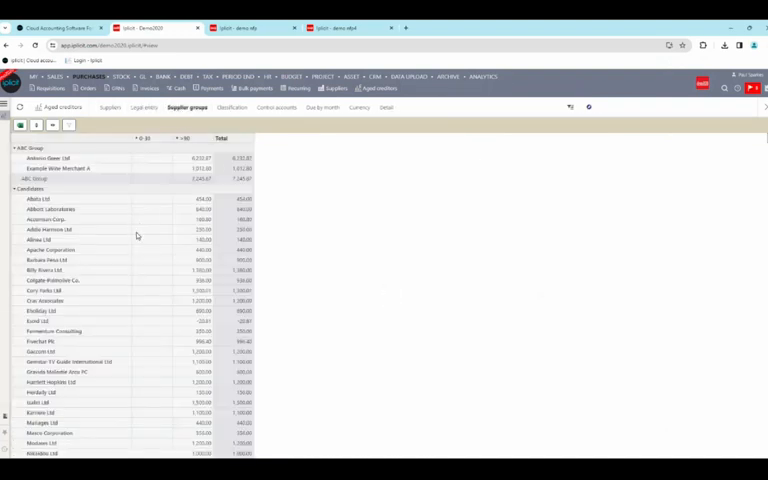
{"action": "left_click", "coordinate": [228, 108]}
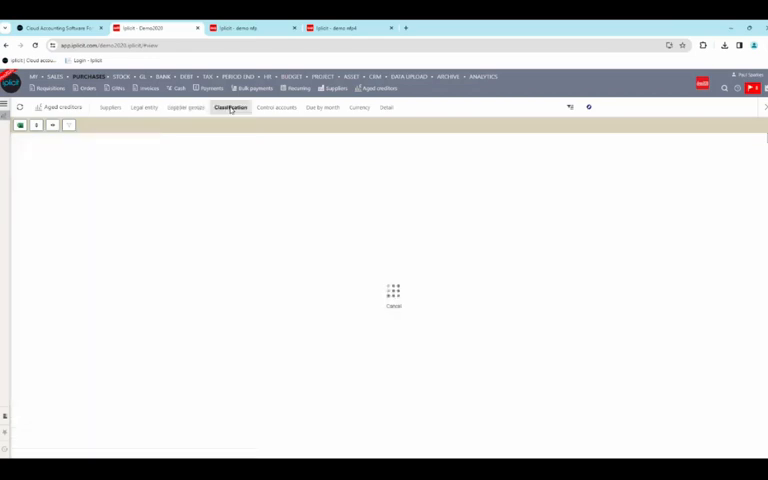
{"action": "left_click", "coordinate": [276, 108]}
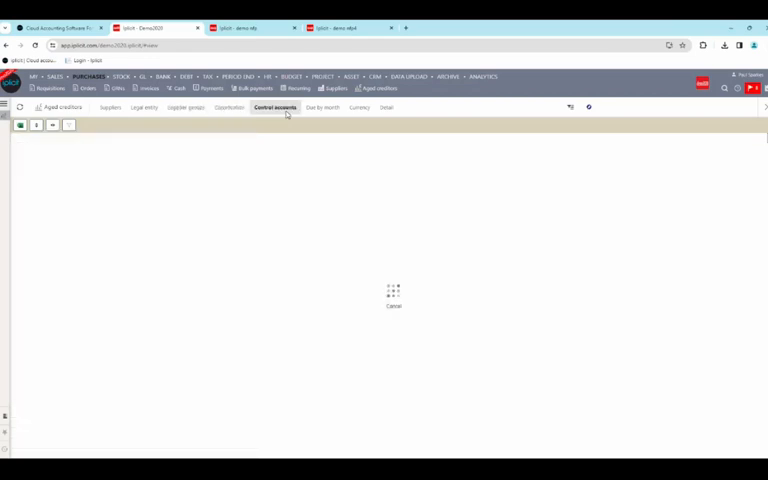
{"action": "left_click", "coordinate": [276, 108]}
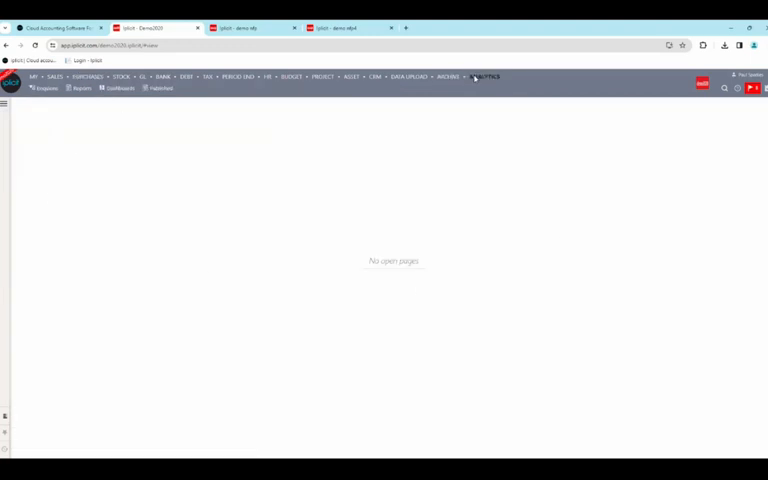
{"action": "left_click", "coordinate": [484, 76]}
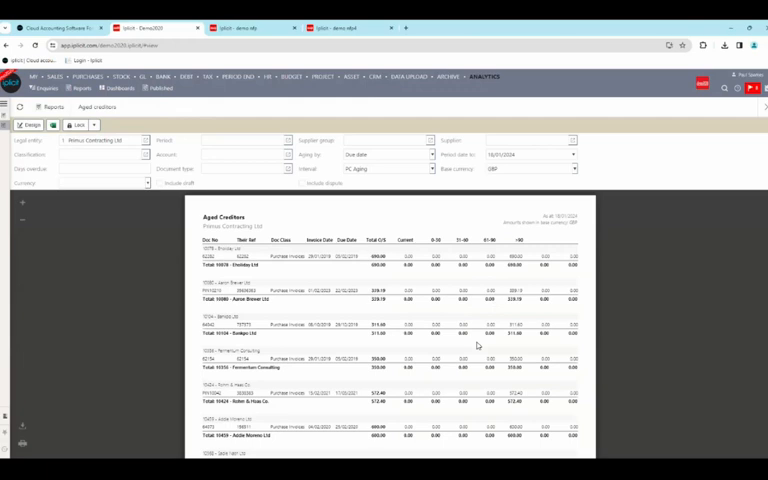
{"action": "scroll", "scroll_direction": "down", "scroll_amount": 3}
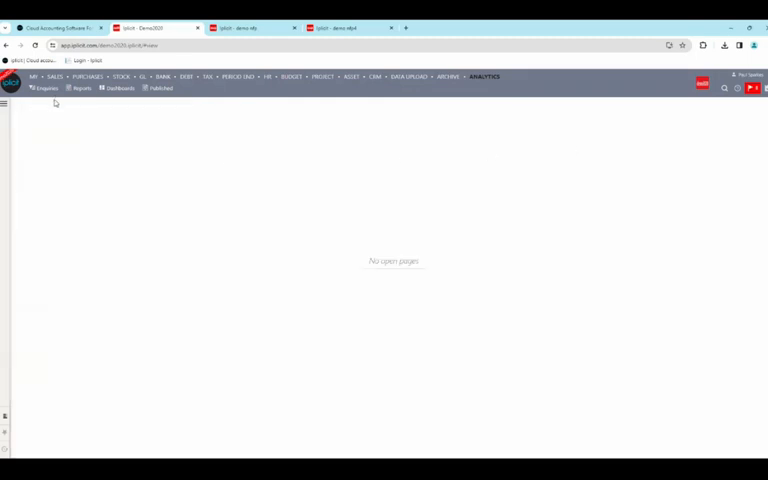
- Bring up the dashboard list and locate the Aged creditors dashboard
{"action": "left_click", "coordinate": [120, 88]}
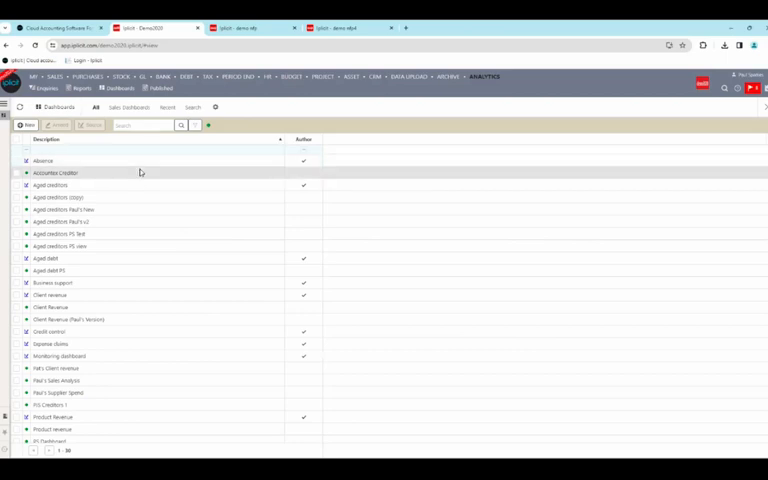
{"action": "scroll", "scroll_direction": "down", "scroll_amount": 3}
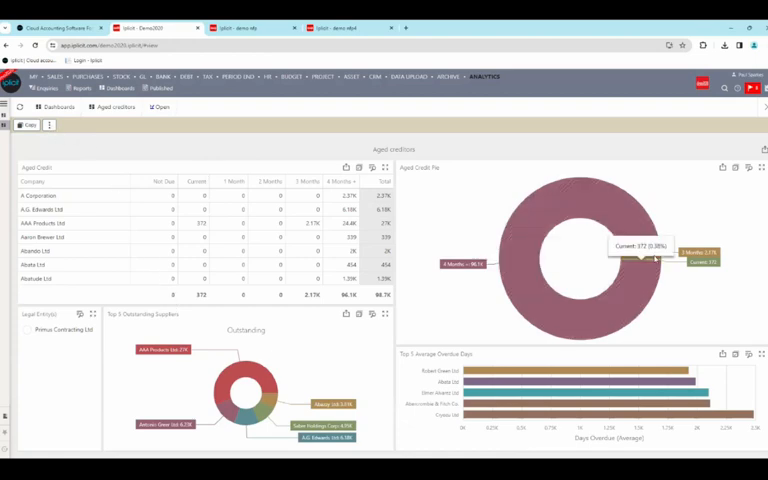
{"action": "mouse_move", "coordinate": [644, 258]}
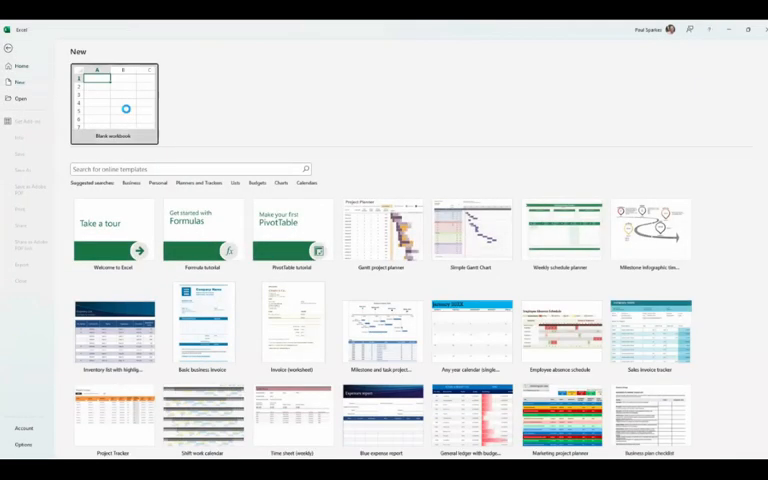
- Start a blank workbook and launch the iplicit add-in from the Home ribbon
{"action": "left_click", "coordinate": [112, 104]}
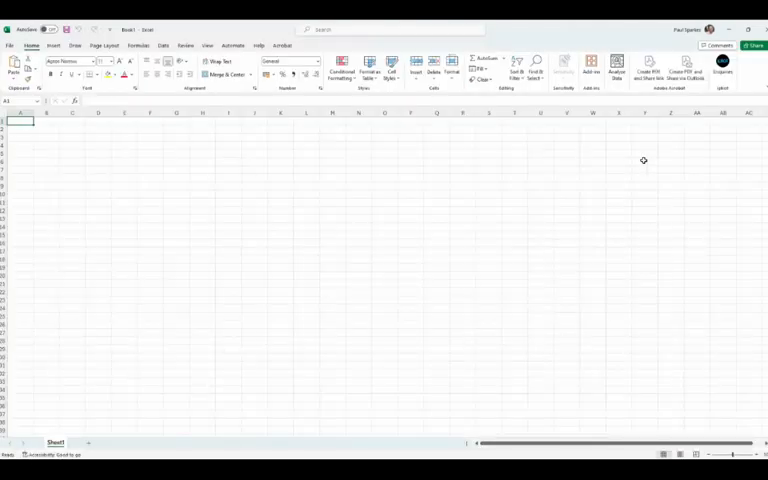
{"action": "left_click", "coordinate": [592, 64]}
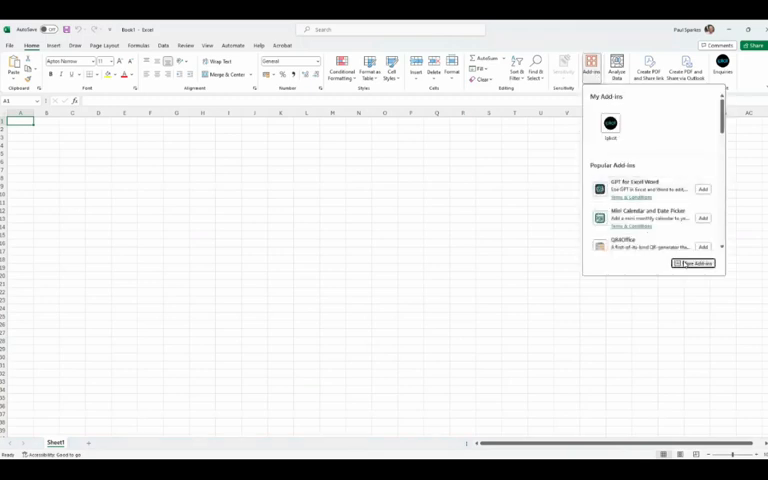
{"action": "left_click", "coordinate": [696, 264]}
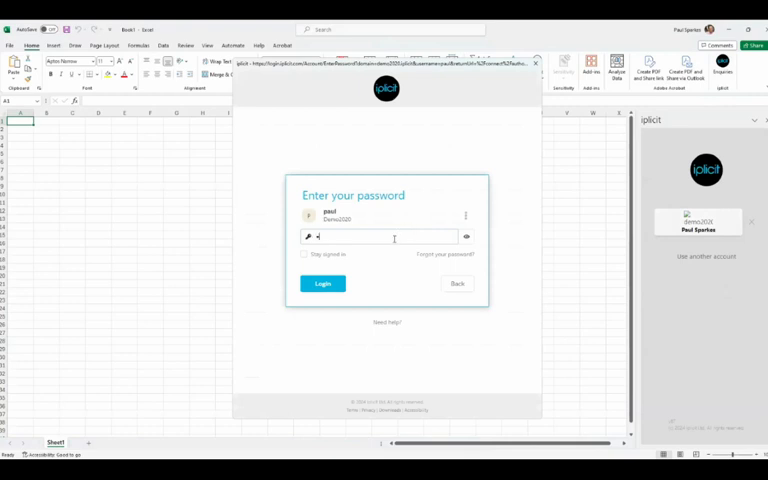
- Sign in to the add-in and insert the customer transactions report as a live table
{"action": "left_click", "coordinate": [322, 284]}
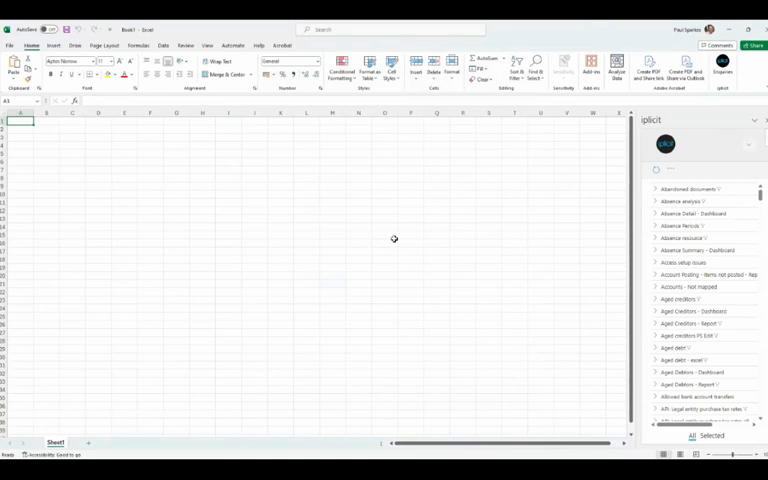
{"action": "scroll", "scroll_direction": "down", "scroll_amount": 3}
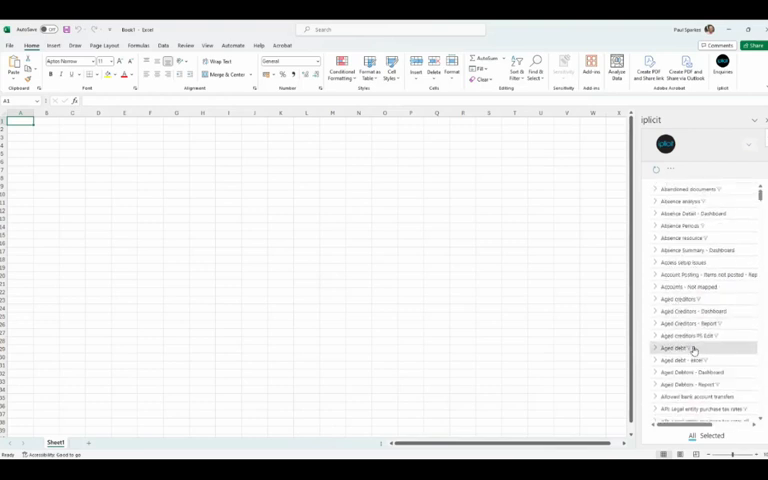
{"action": "left_click", "coordinate": [686, 348]}
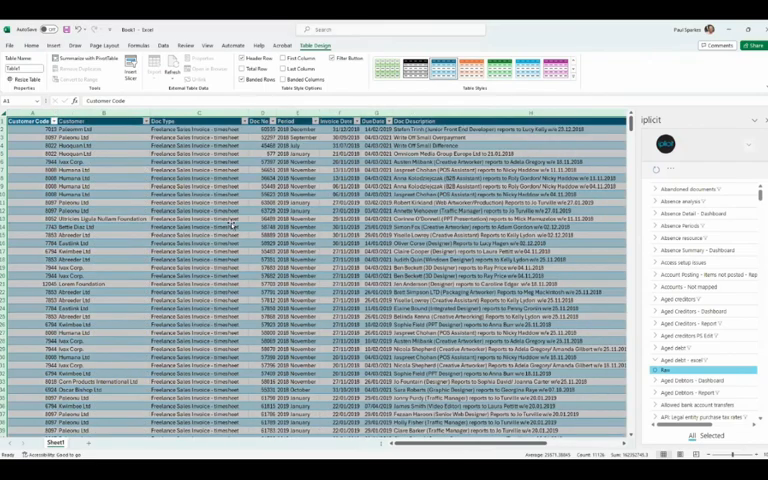
{"action": "scroll", "scroll_direction": "down", "scroll_amount": 3}
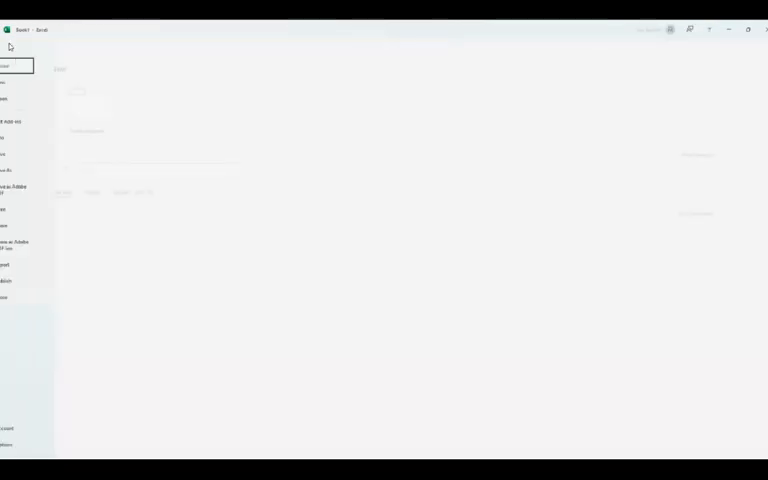
- Insert an iplicit function on the Sales Analysis sheet with the sales account as its argument
{"action": "left_click", "coordinate": [20, 100]}
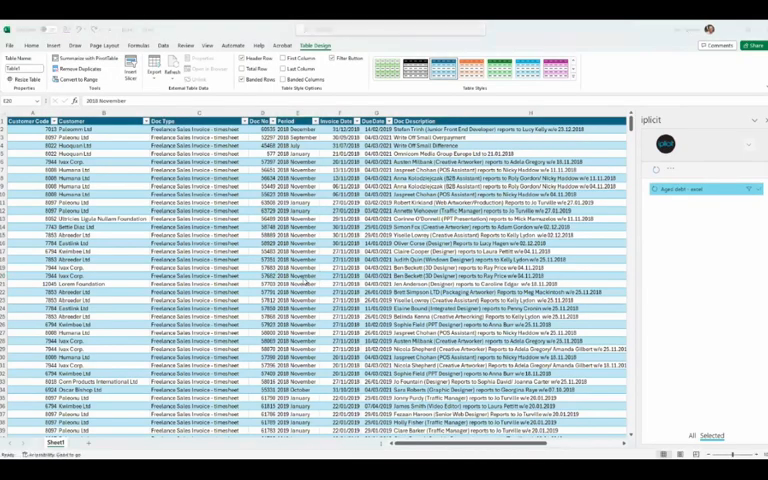
{"action": "left_click", "coordinate": [80, 442]}
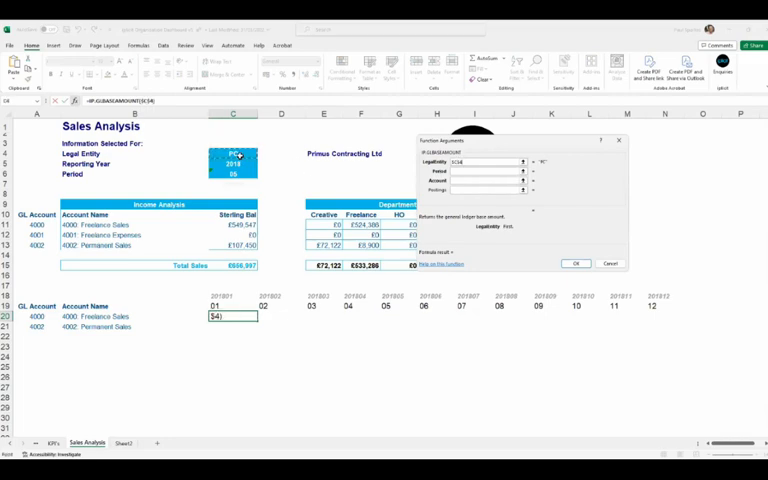
{"action": "left_click", "coordinate": [232, 296]}
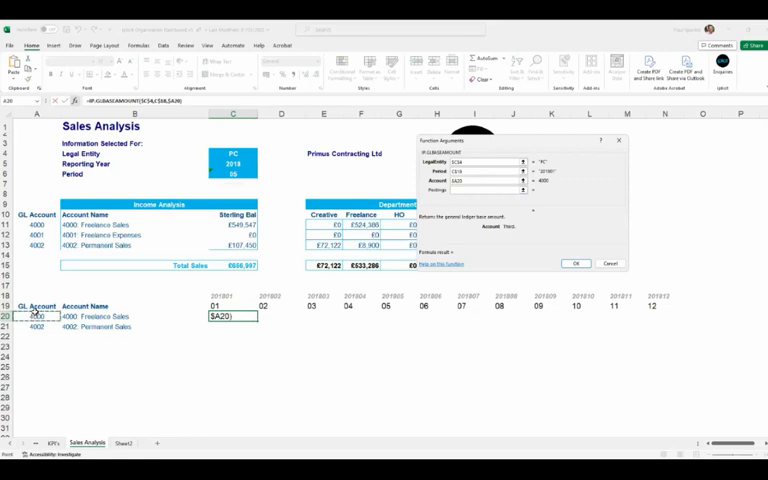
{"action": "left_click", "coordinate": [576, 264]}
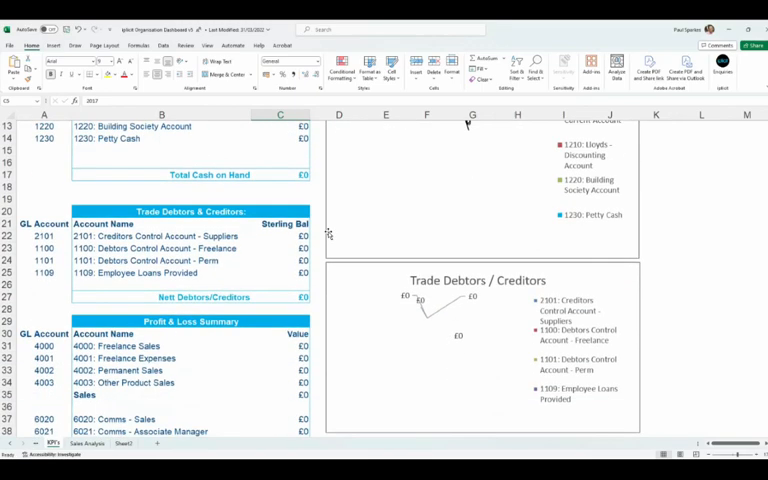
- Scroll through the Executive Summary's cash, debtors and P&L sections as cells calculate
{"action": "scroll", "scroll_direction": "down", "scroll_amount": 3}
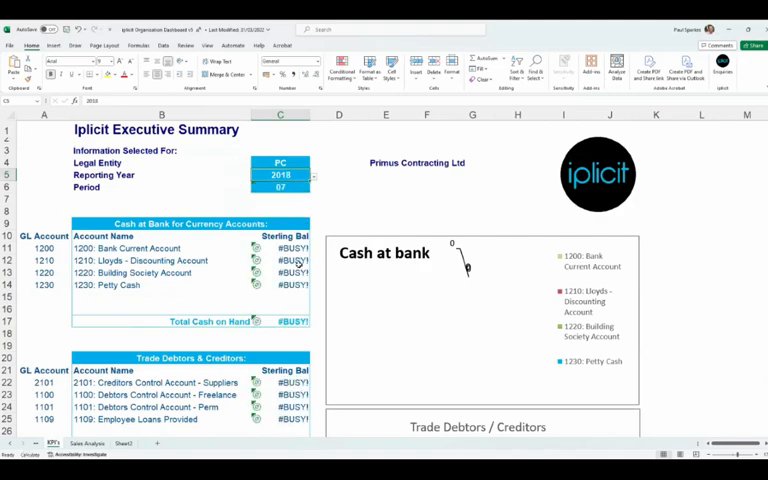
{"action": "scroll", "scroll_direction": "down", "scroll_amount": 3}
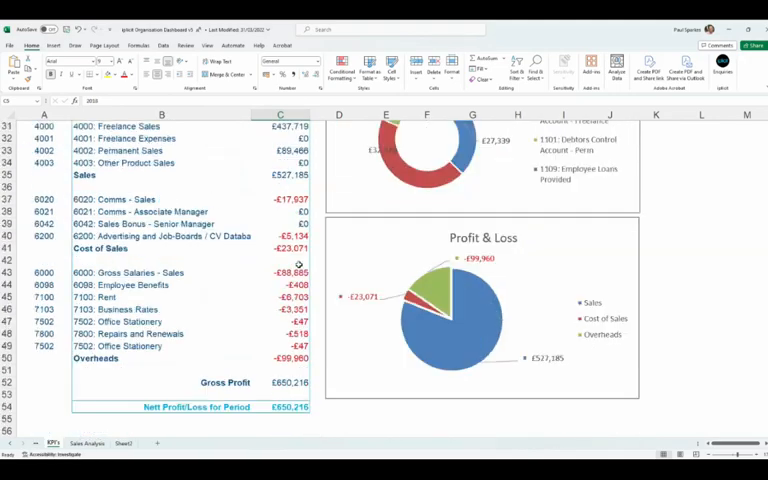
{"action": "scroll", "scroll_direction": "down", "scroll_amount": 3}
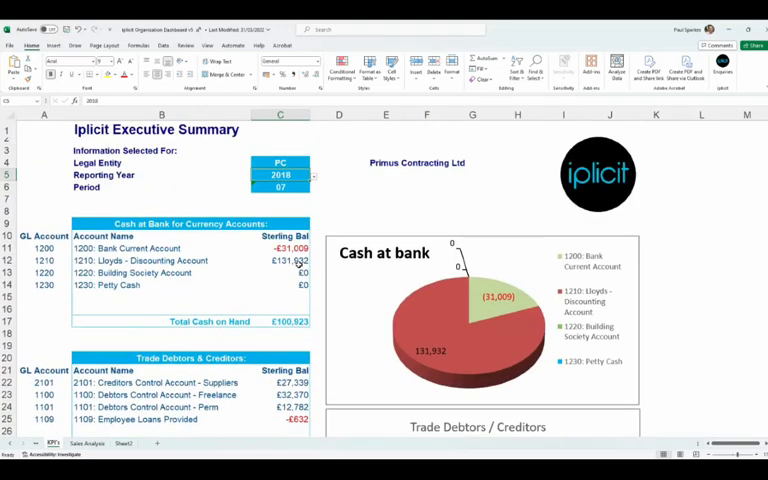
{"action": "mouse_move", "coordinate": [296, 256]}
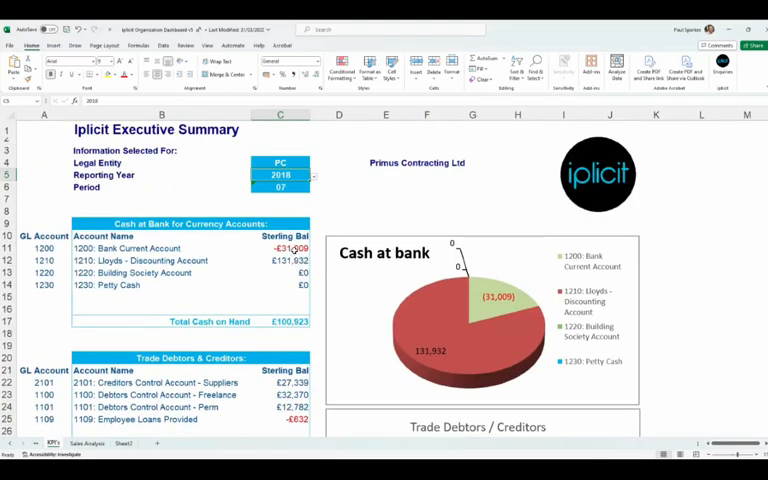